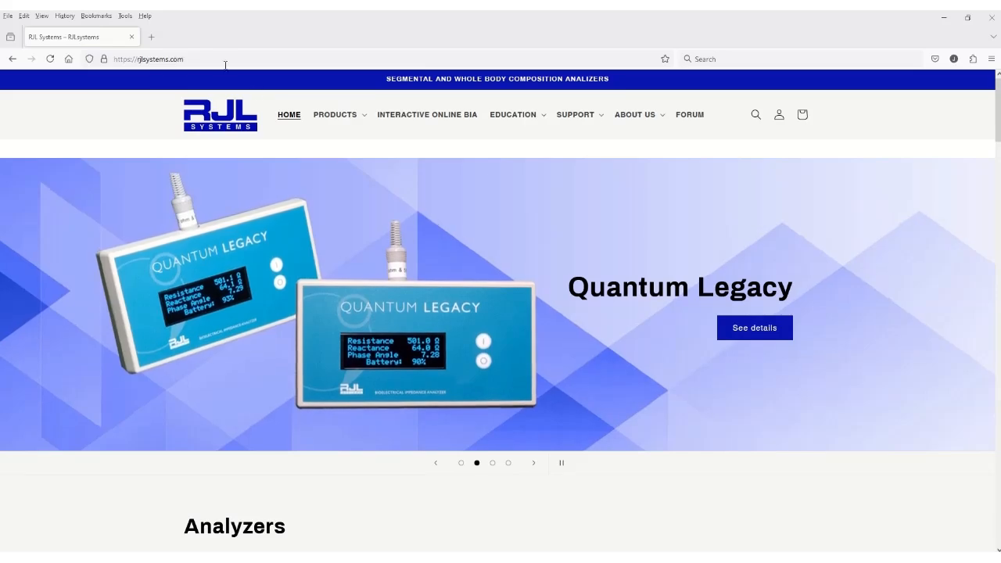
Step: Navigate from the Products menu to the RJL Systems Software Downloads page
{"action": "left_click", "coordinate": [335, 114]}
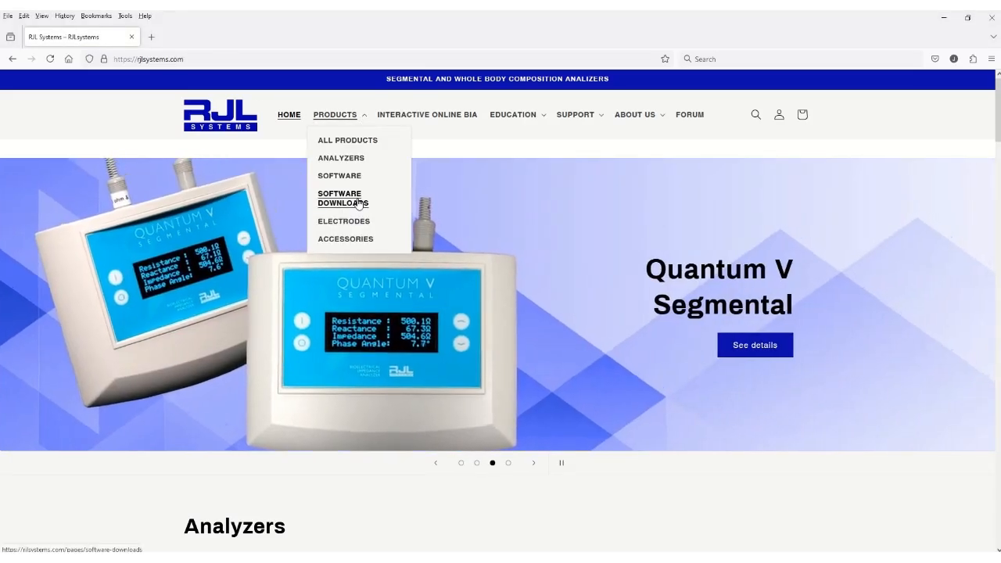
{"action": "left_click", "coordinate": [342, 197]}
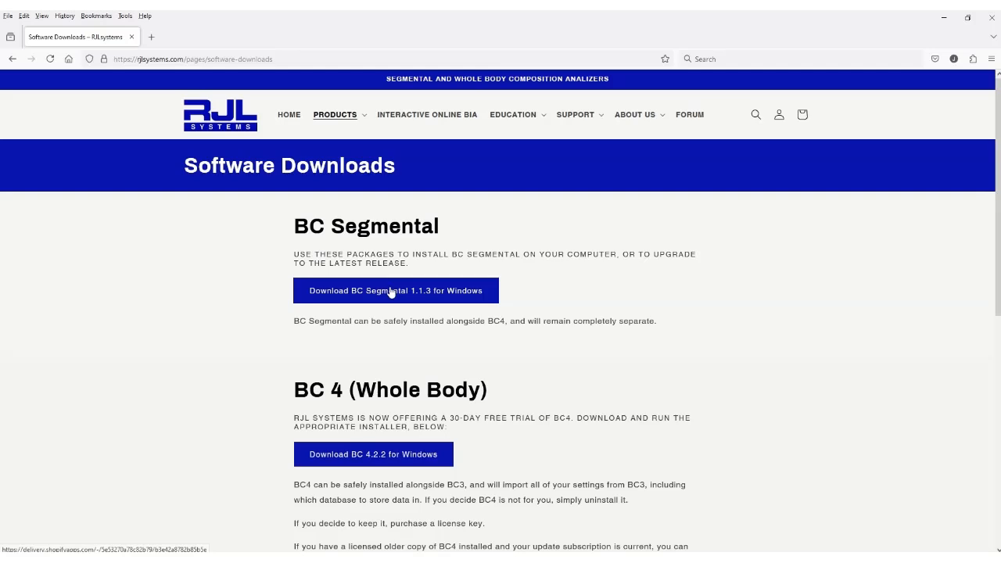
{"action": "mouse_move", "coordinate": [420, 297]}
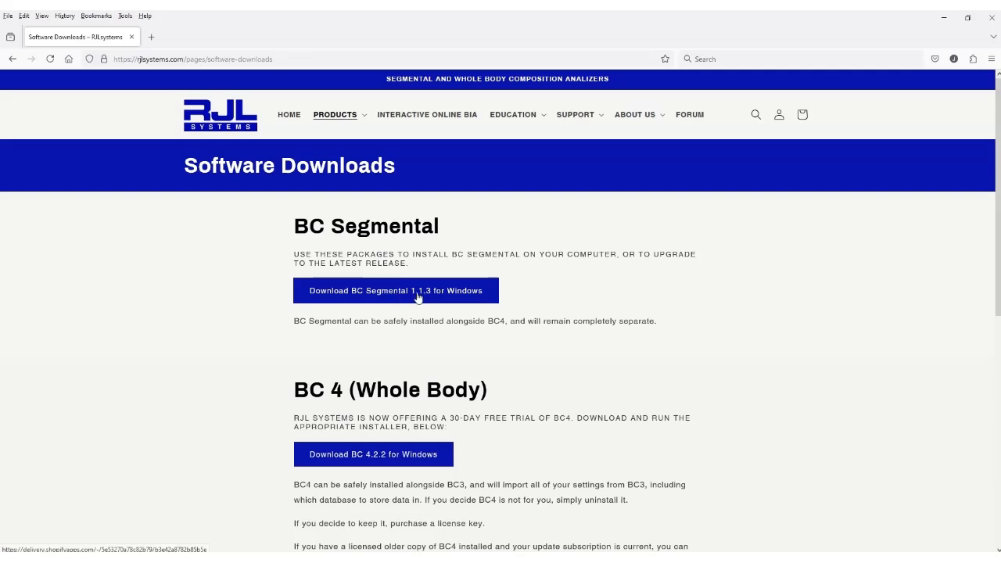
Step: Download the BC Segmental 1.1.3 Windows installer and launch it from Firefox's downloads panel
{"action": "left_click", "coordinate": [395, 290]}
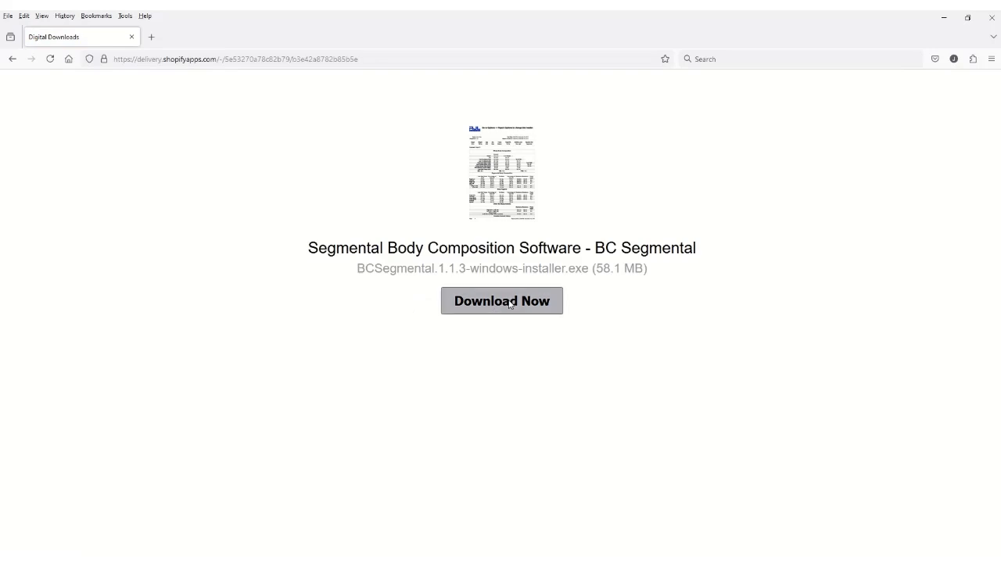
{"action": "left_click", "coordinate": [501, 300]}
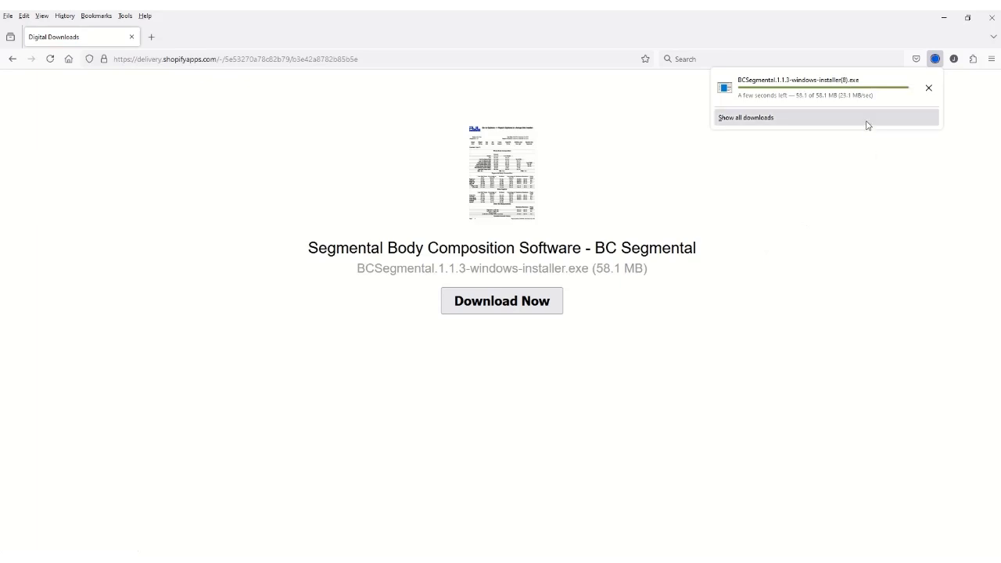
{"action": "left_click", "coordinate": [935, 59]}
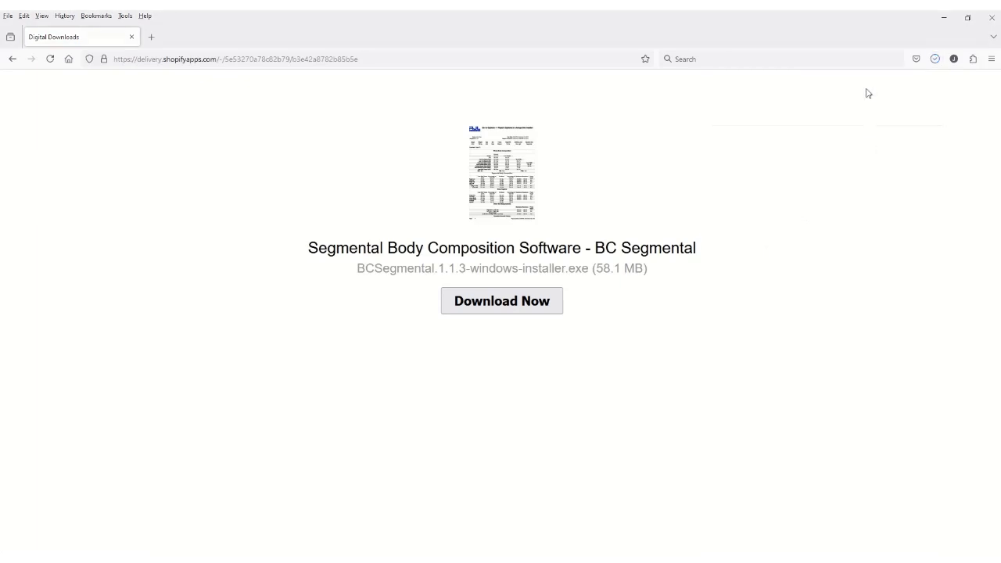
{"action": "left_click", "coordinate": [500, 300]}
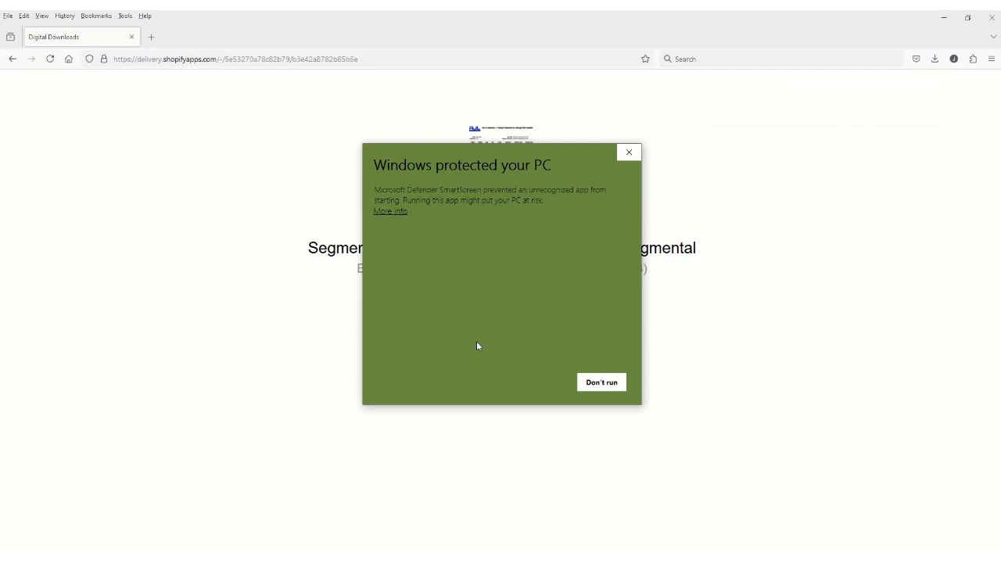
{"action": "left_click", "coordinate": [390, 211]}
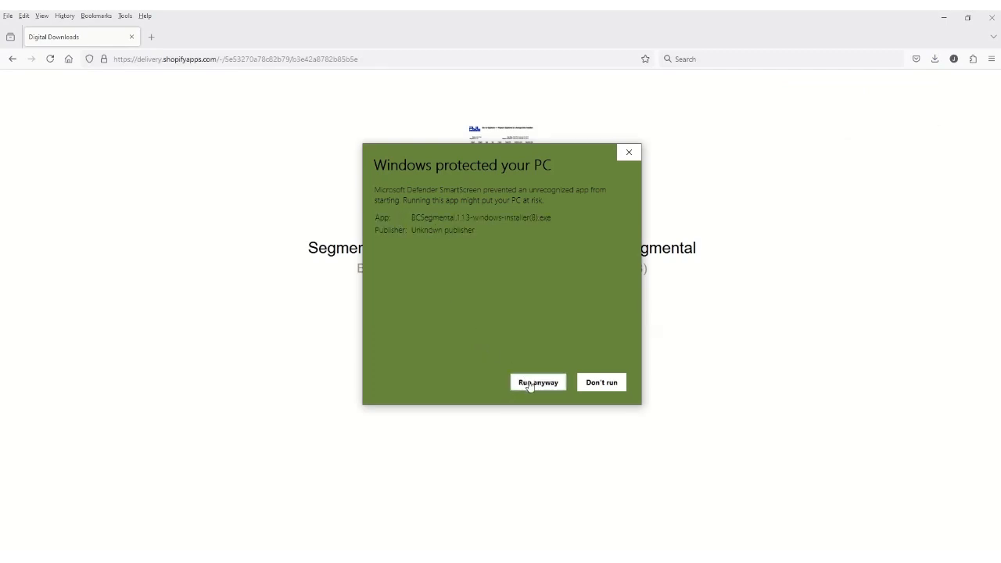
{"action": "left_click", "coordinate": [538, 382]}
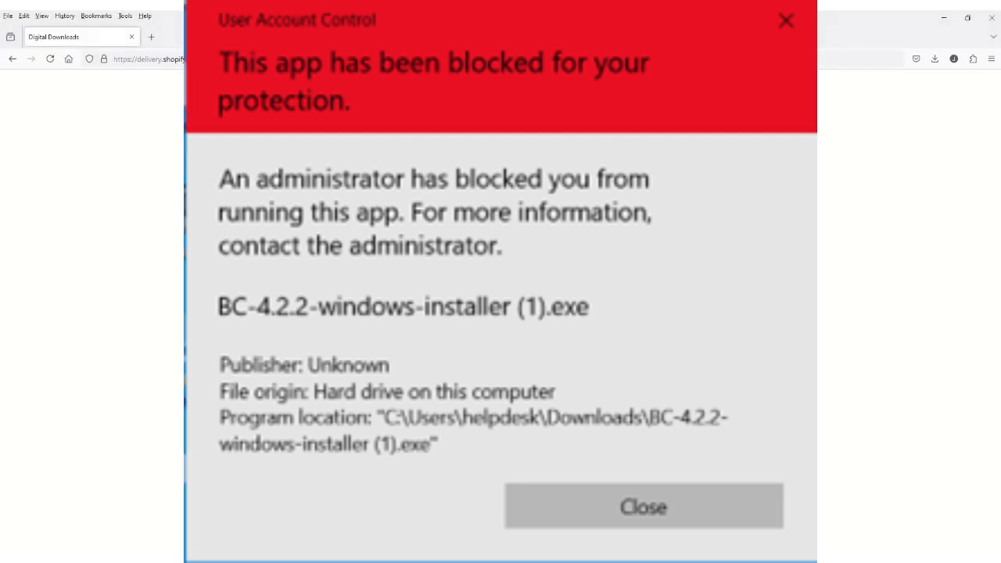
{"action": "left_click", "coordinate": [643, 507]}
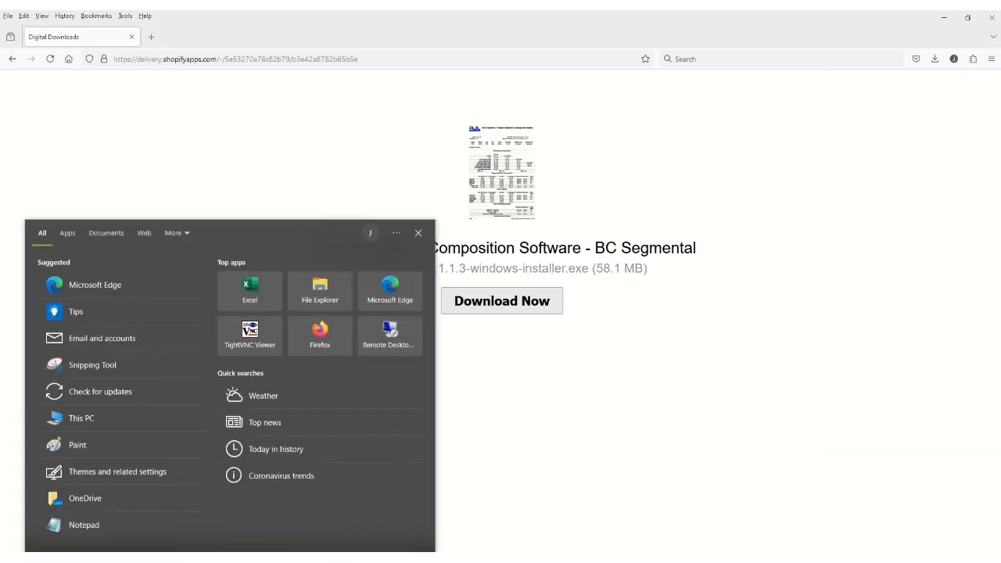
Step: Find Command Prompt via Start search and run it as administrator, approving the UAC prompt
{"action": "type", "text": "c"}
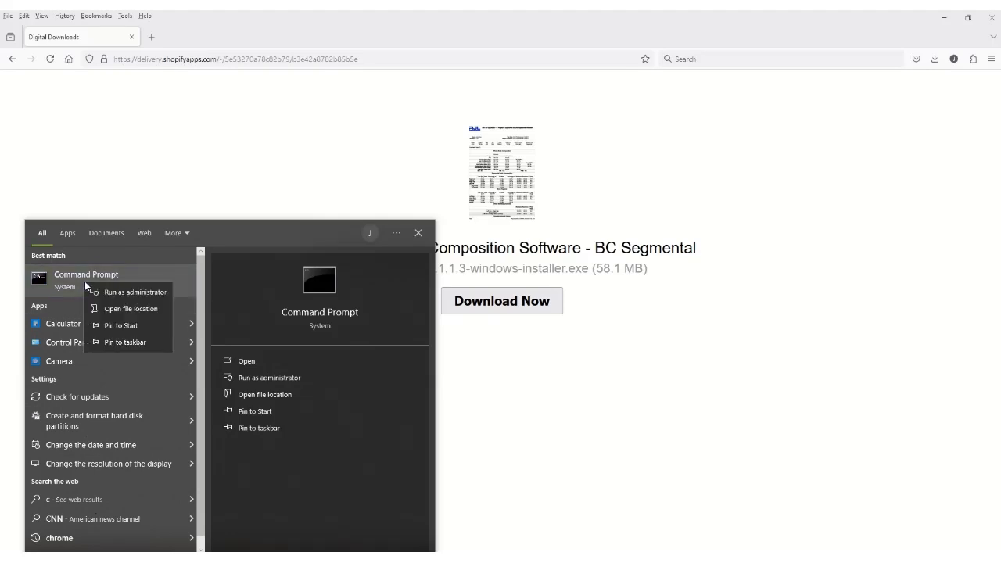
{"action": "mouse_move", "coordinate": [128, 292]}
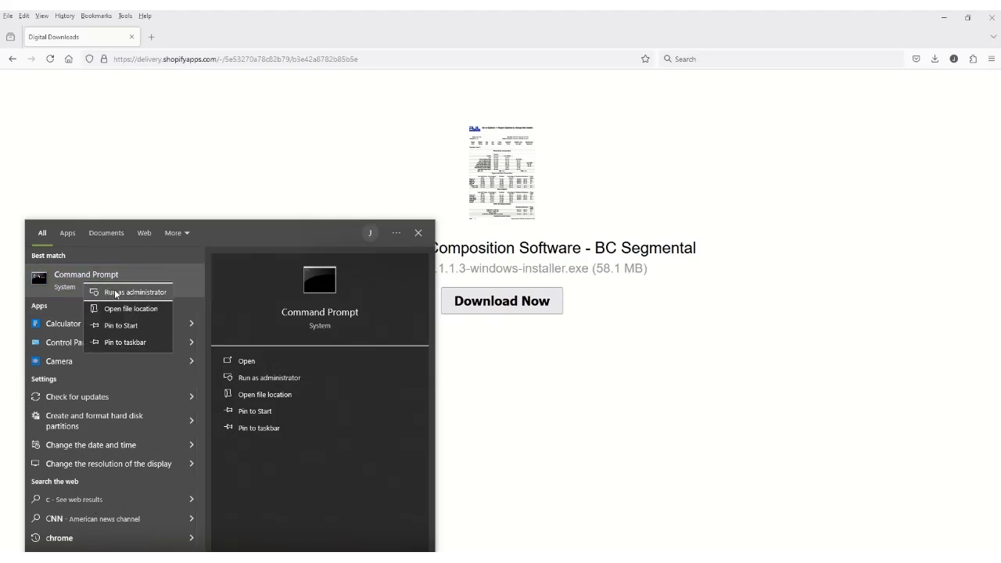
{"action": "left_click", "coordinate": [134, 293]}
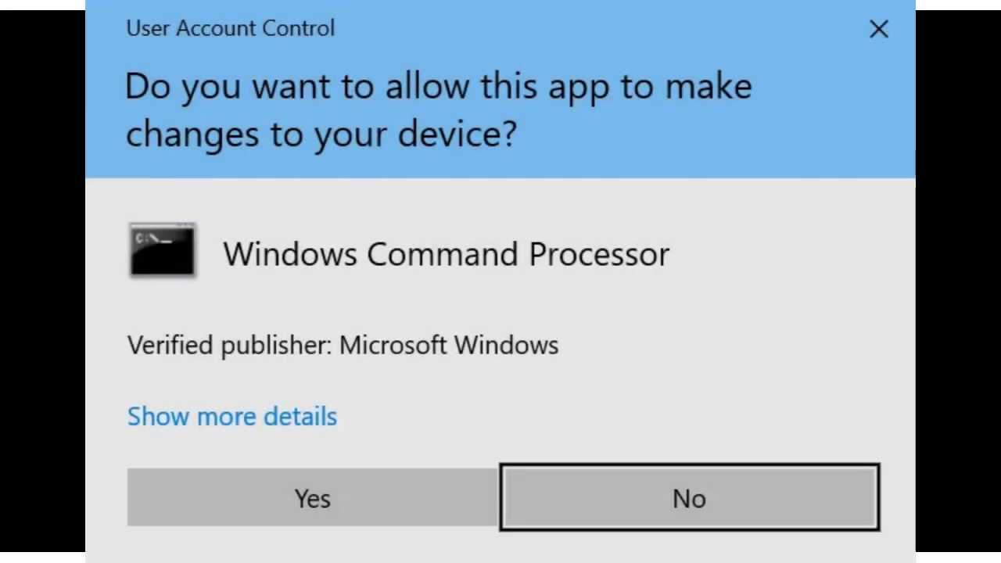
{"action": "left_click", "coordinate": [311, 498]}
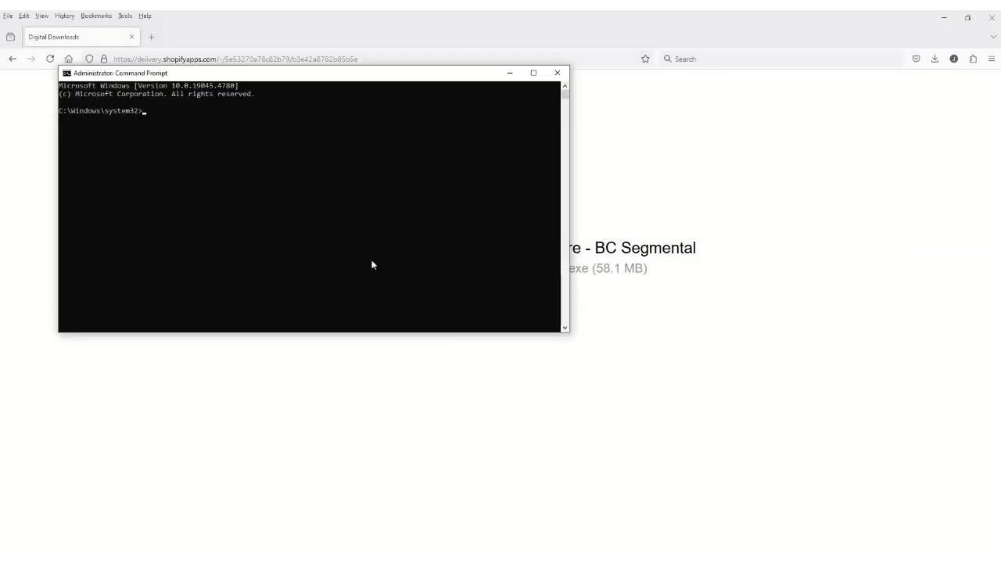
Step: Enable the built-in administrator account with net user administrator /active:yes
{"action": "type", "text": "net user administrator /active:yes"}
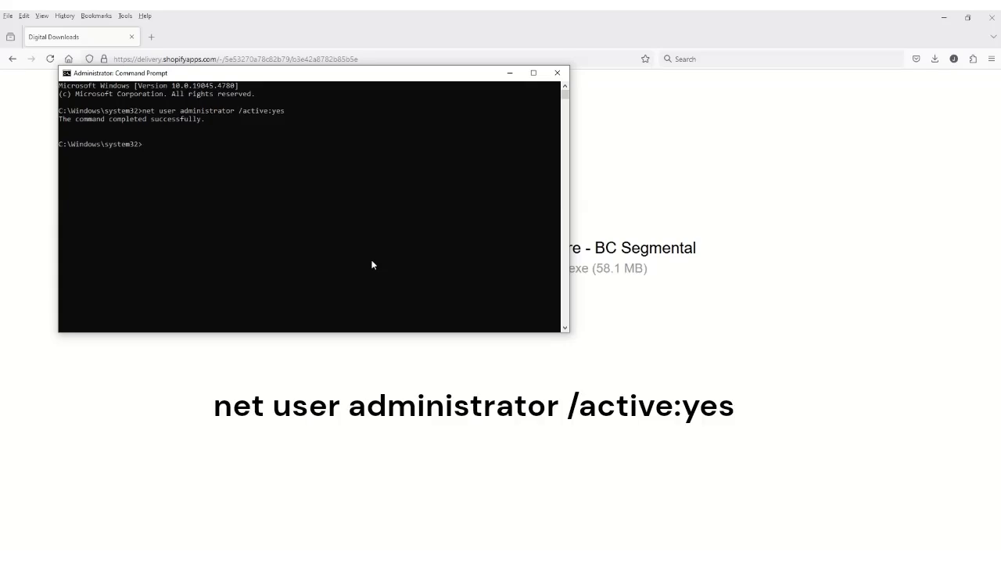
{"action": "mouse_move", "coordinate": [166, 128]}
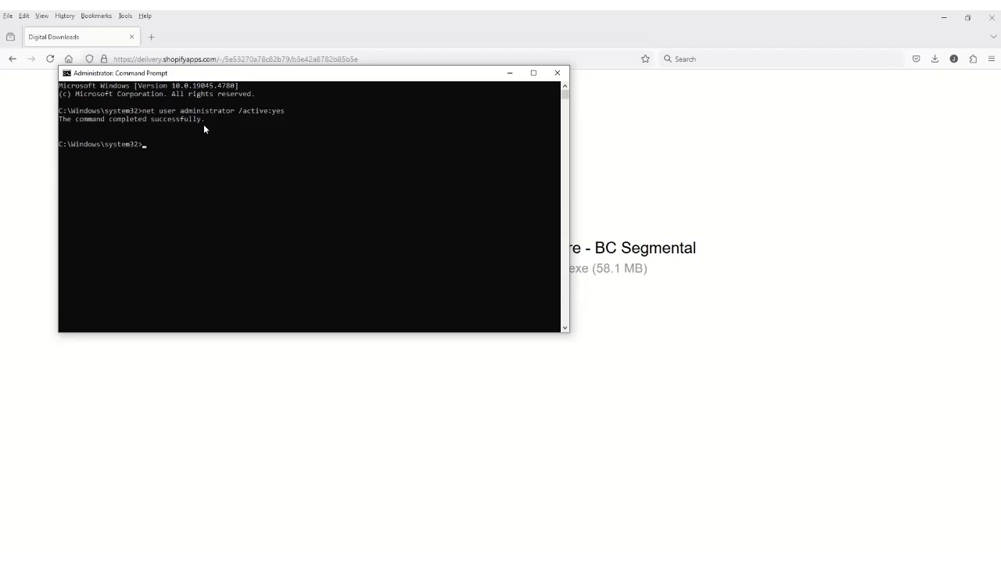
{"action": "mouse_move", "coordinate": [175, 225]}
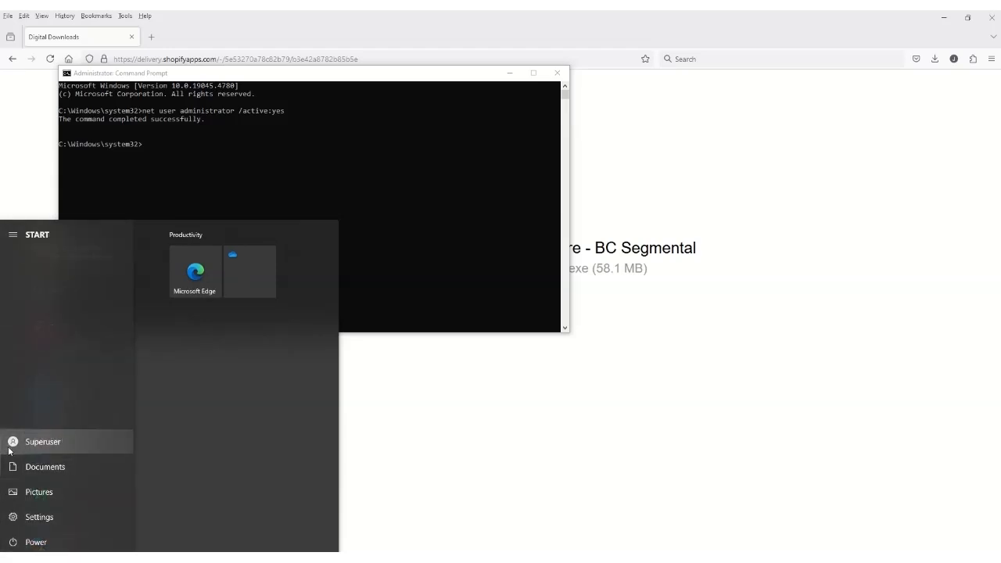
{"action": "mouse_move", "coordinate": [14, 453]}
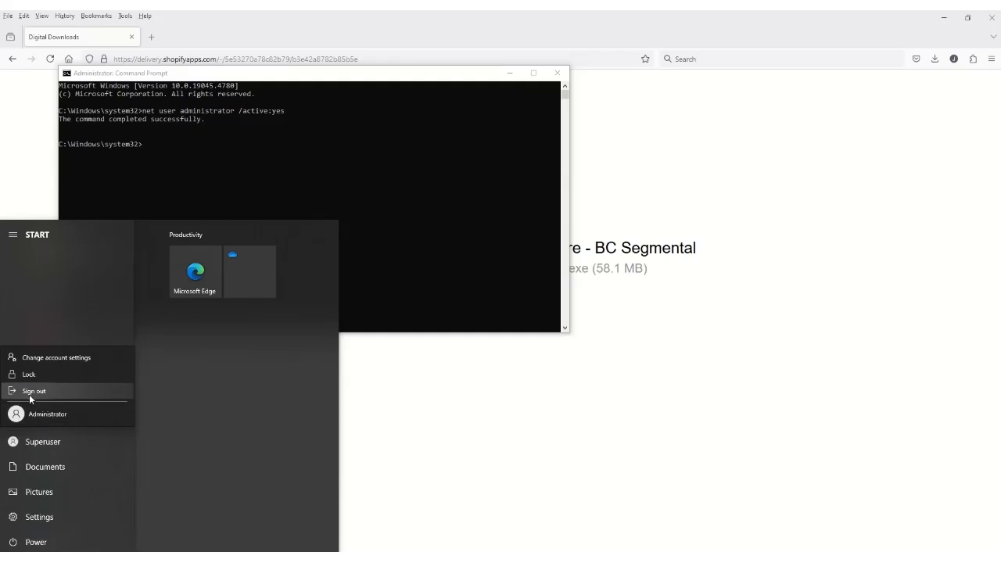
{"action": "mouse_move", "coordinate": [32, 399]}
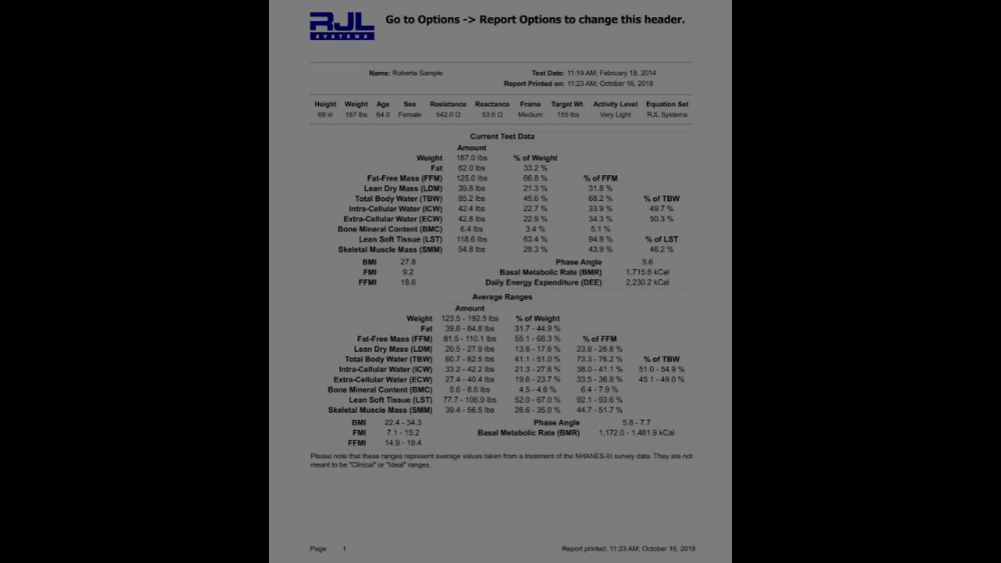
Step: Go to rjlsystems.com in the browser under the Administrator account
{"action": "type", "text": "rjlsystems.com"}
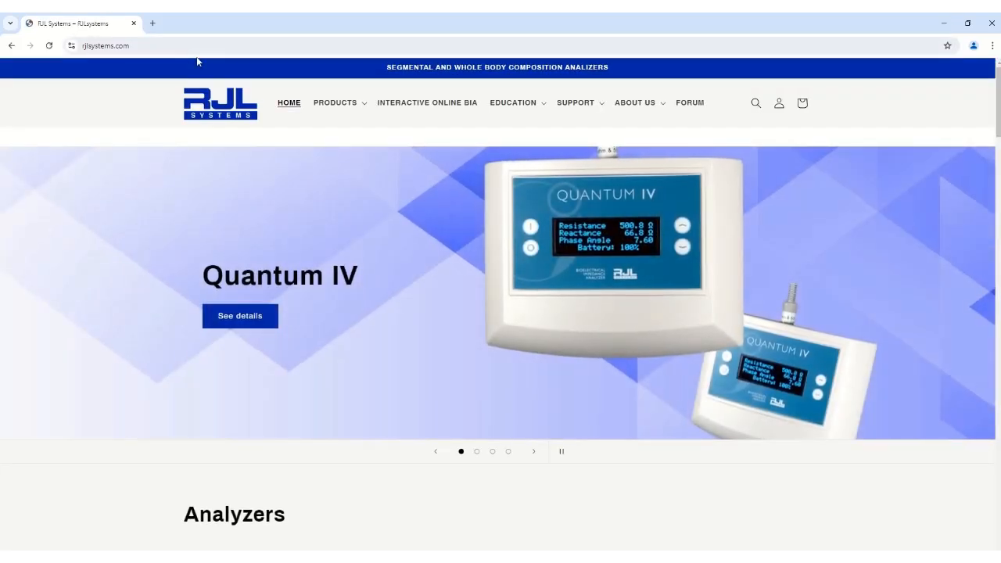
{"action": "mouse_move", "coordinate": [335, 103]}
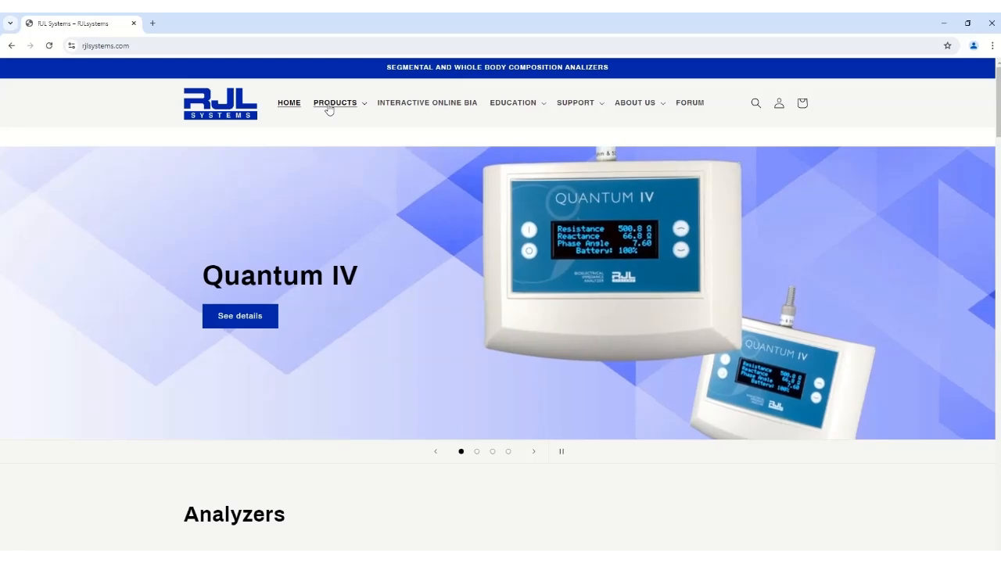
Step: Reach the BC Segmental Windows installer download page from Products > Software Downloads
{"action": "left_click", "coordinate": [334, 103]}
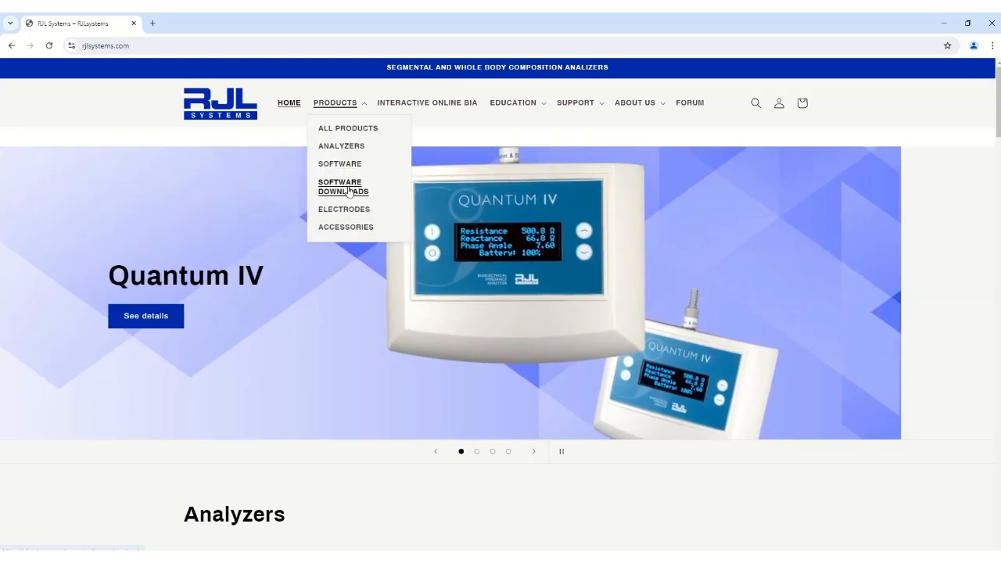
{"action": "left_click", "coordinate": [344, 186]}
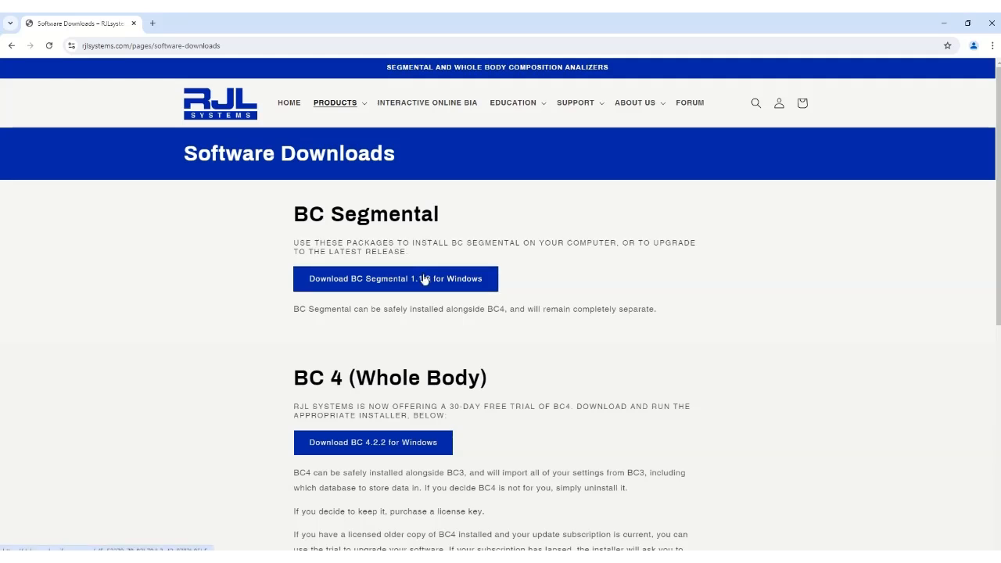
{"action": "left_click", "coordinate": [394, 278]}
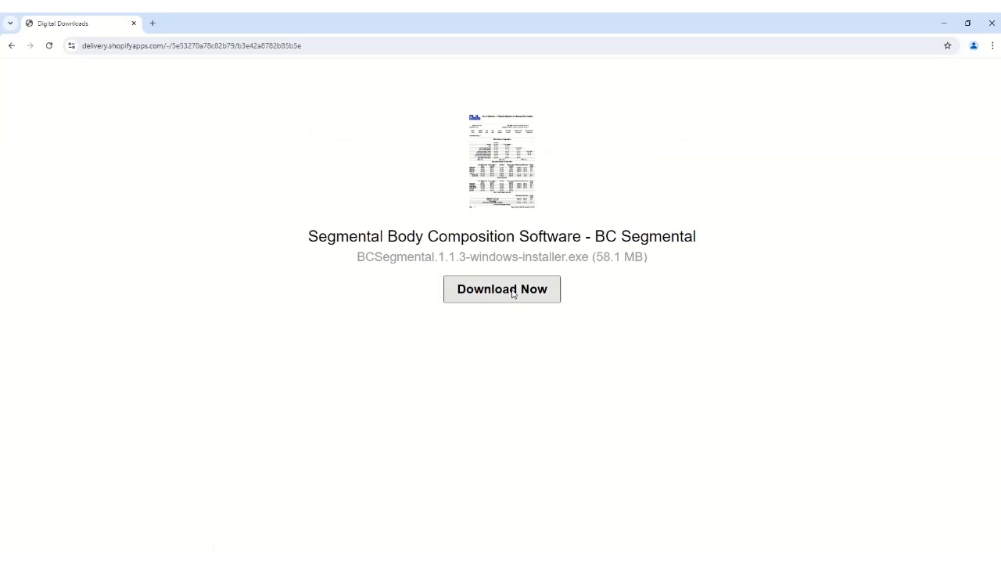
Step: Download the BC Segmental 1.1.3 installer in Chrome and run it from the downloads panel
{"action": "left_click", "coordinate": [500, 287]}
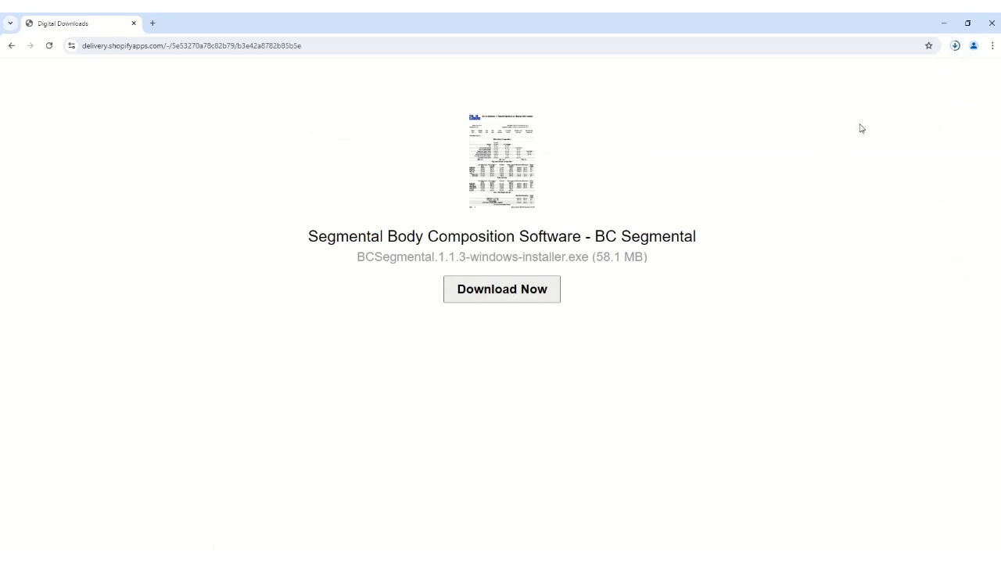
{"action": "left_click", "coordinate": [501, 288]}
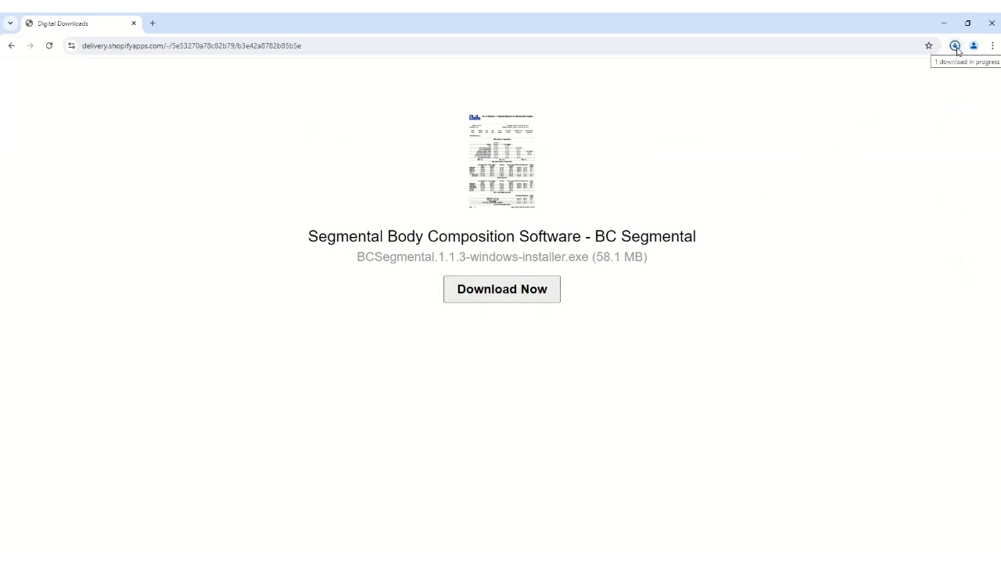
{"action": "left_click", "coordinate": [954, 45]}
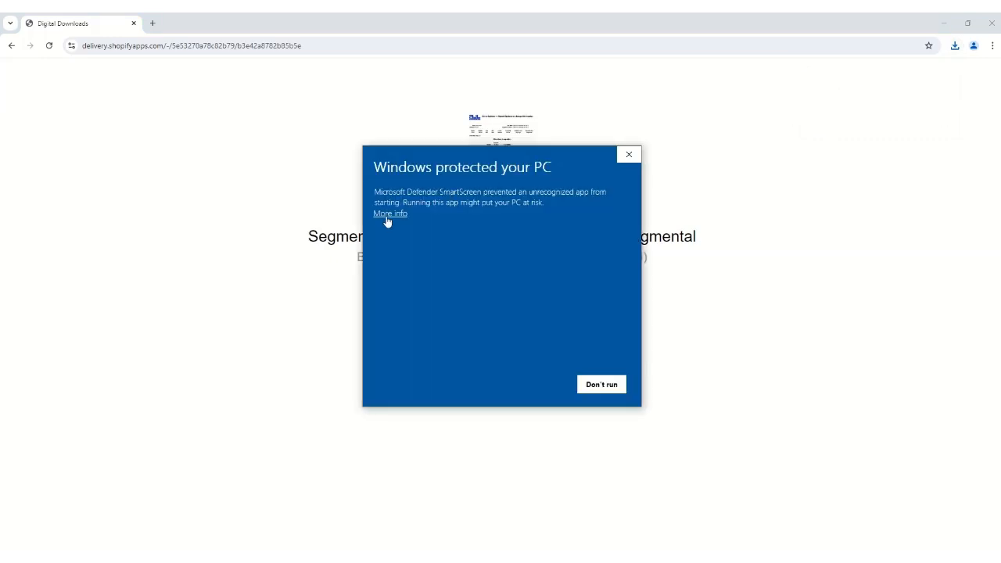
Step: Override the 'Windows protected your PC' warning via More info and Run anyway
{"action": "left_click", "coordinate": [391, 212]}
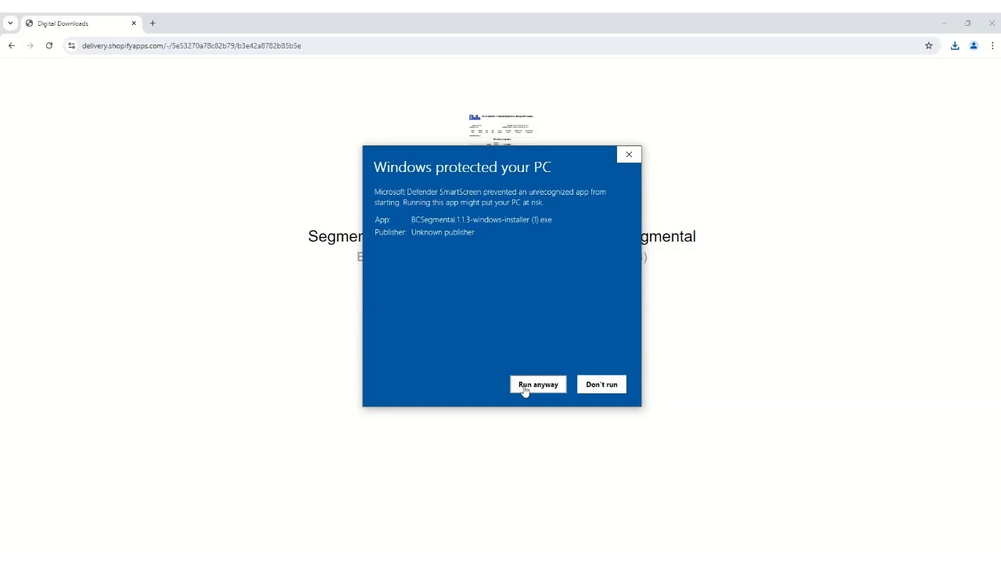
{"action": "left_click", "coordinate": [538, 385]}
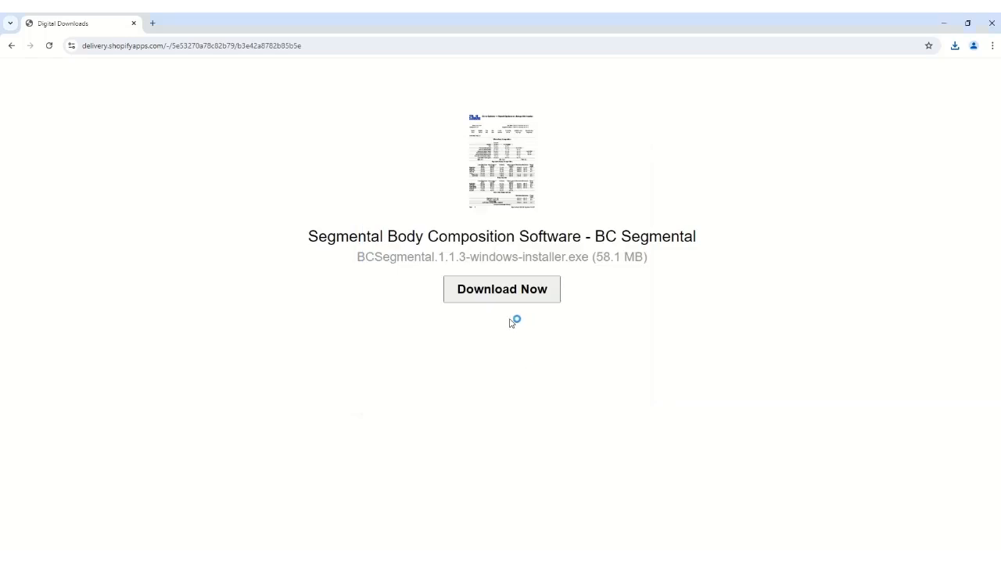
{"action": "left_click", "coordinate": [501, 287]}
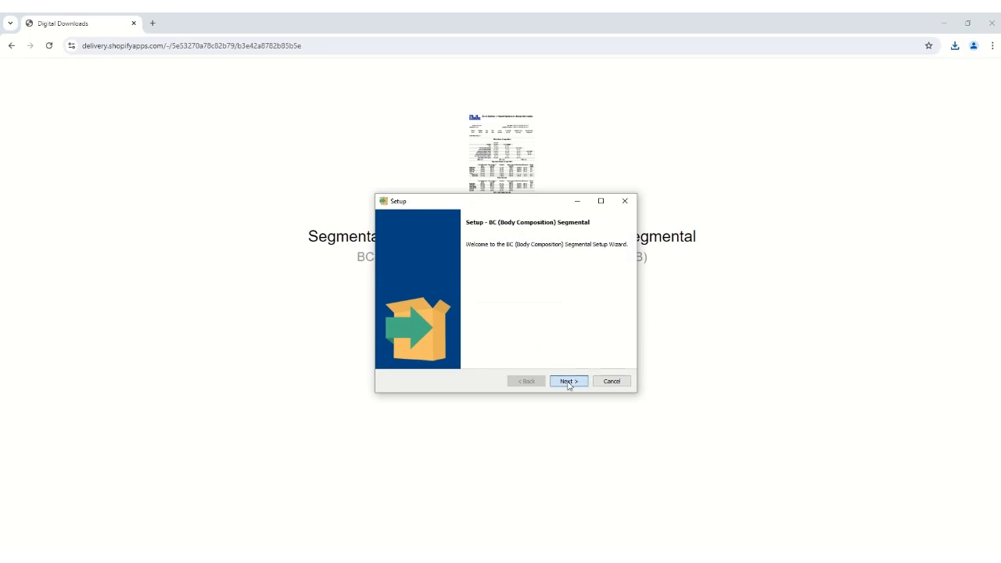
Step: Accept the license and install BC Segmental with all components in the default directory
{"action": "left_click", "coordinate": [569, 382]}
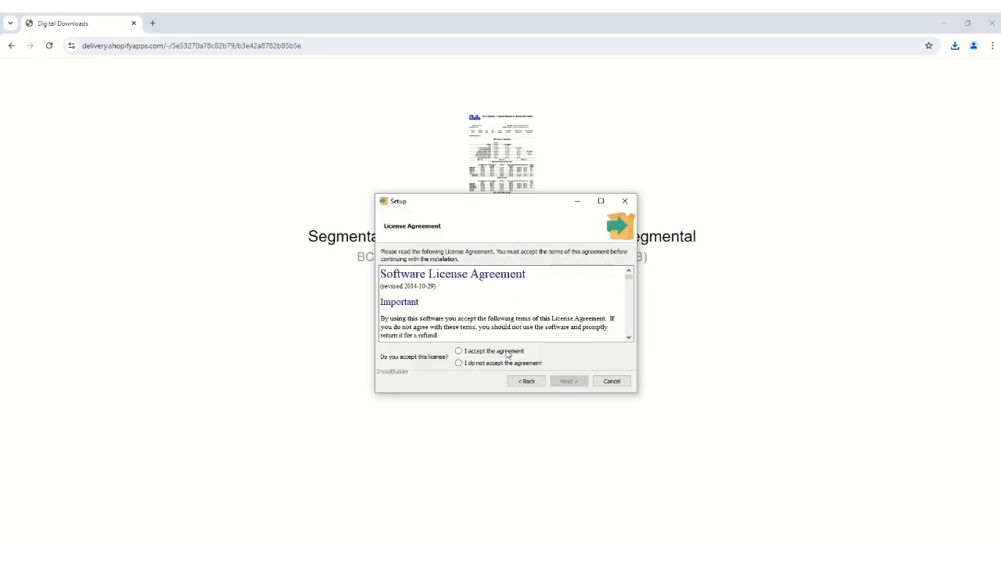
{"action": "left_click", "coordinate": [459, 350]}
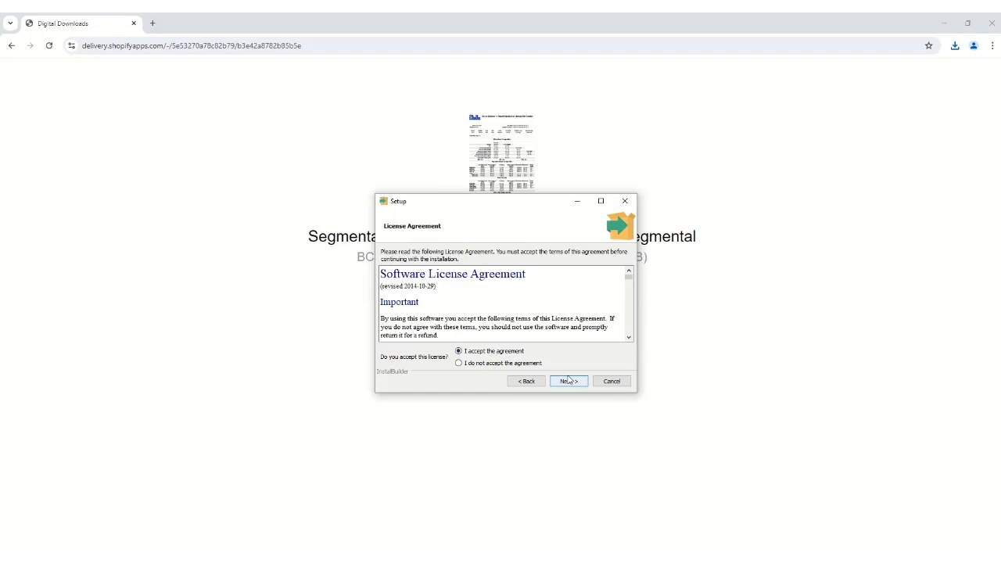
{"action": "left_click", "coordinate": [566, 382]}
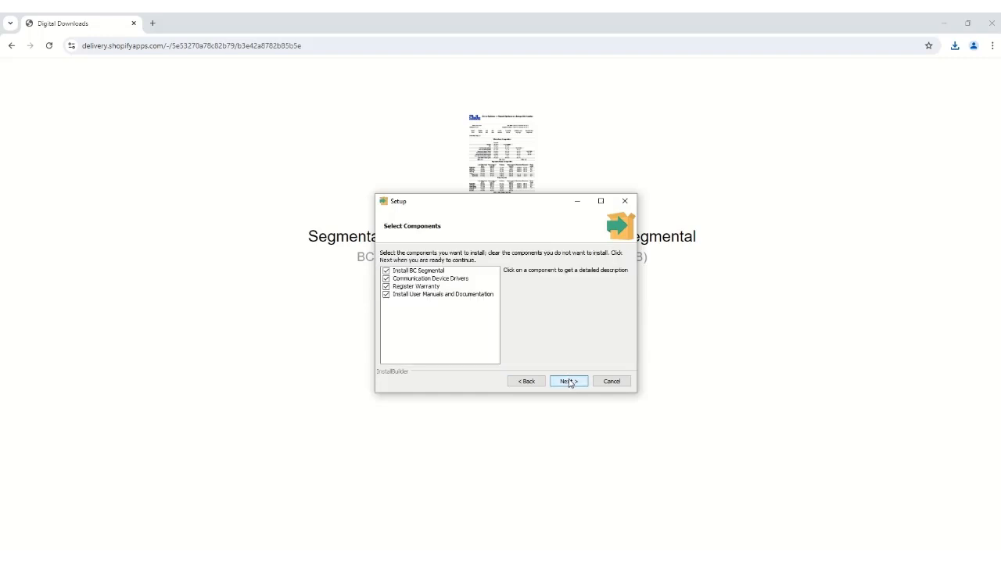
{"action": "left_click", "coordinate": [566, 382]}
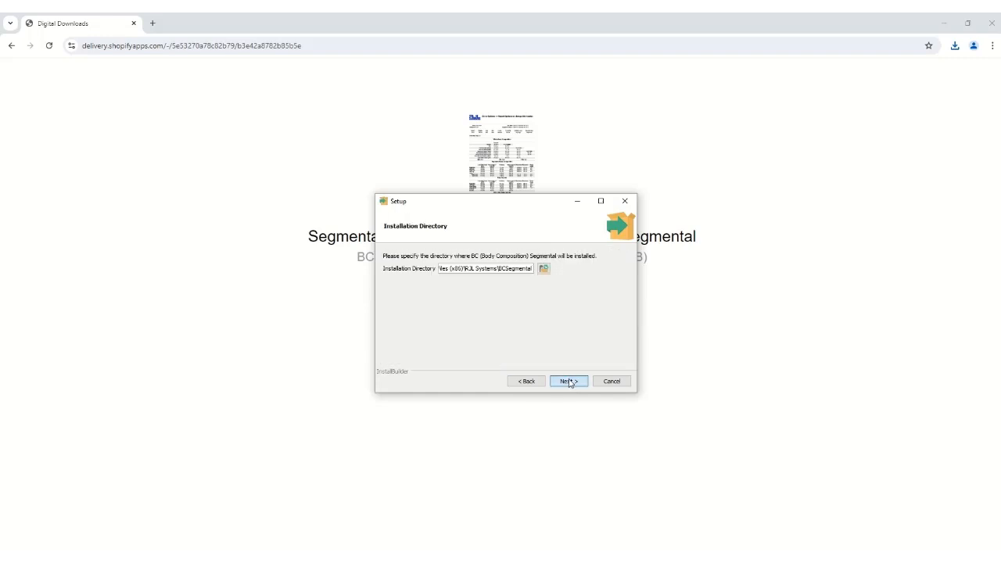
{"action": "left_click", "coordinate": [568, 382]}
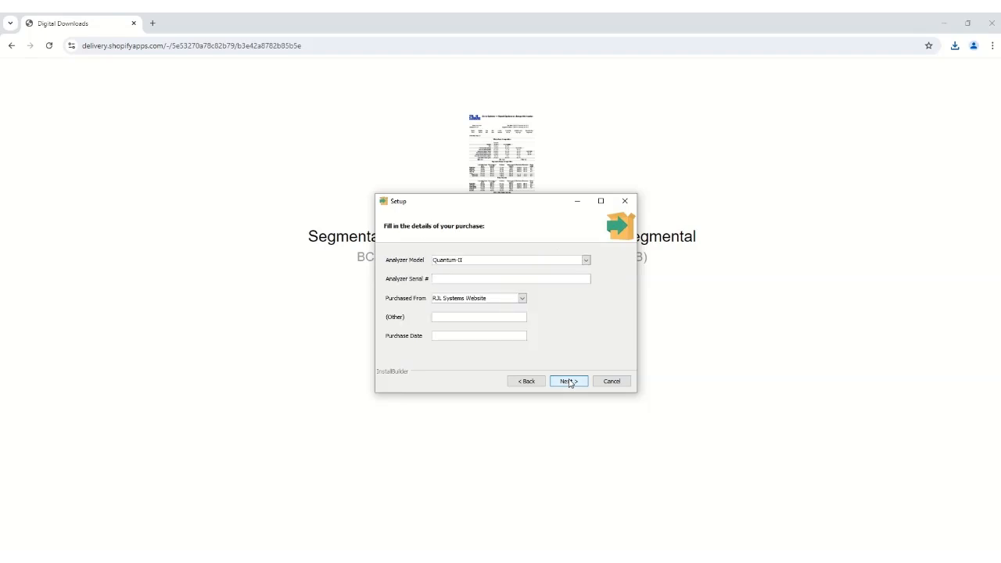
{"action": "left_click", "coordinate": [568, 382]}
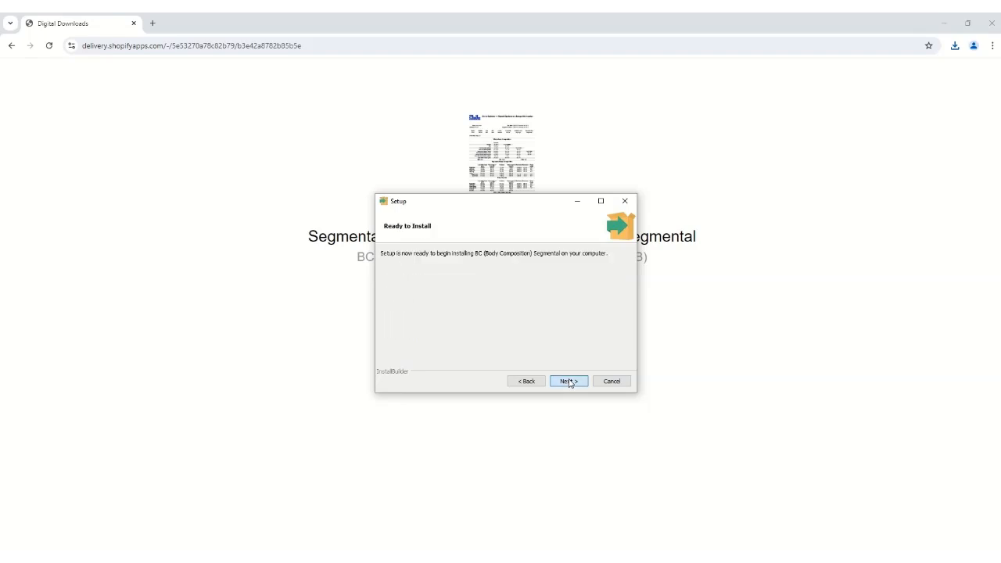
{"action": "left_click", "coordinate": [569, 382]}
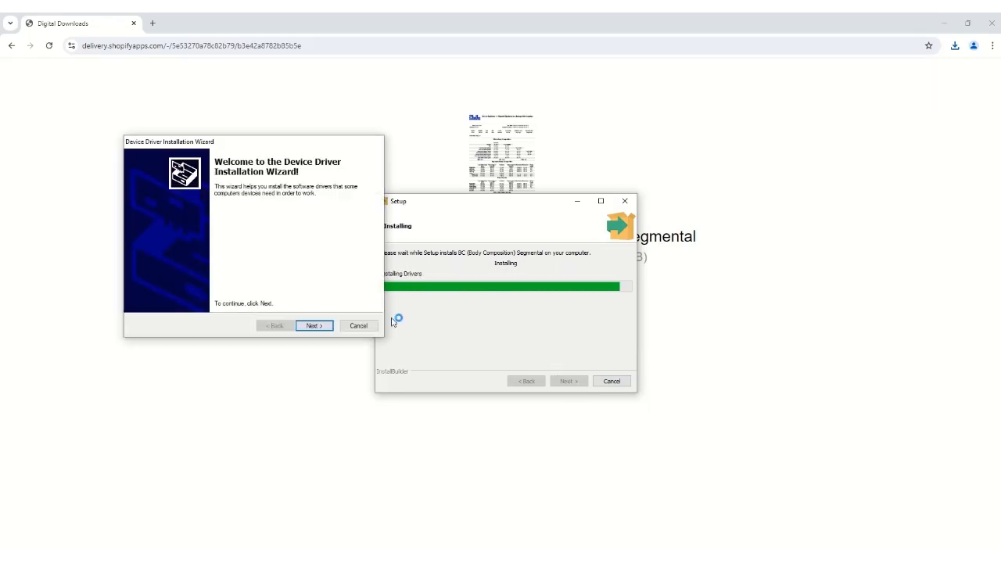
Step: Complete the communication device driver wizard and finish the BC Segmental setup
{"action": "left_click", "coordinate": [313, 326]}
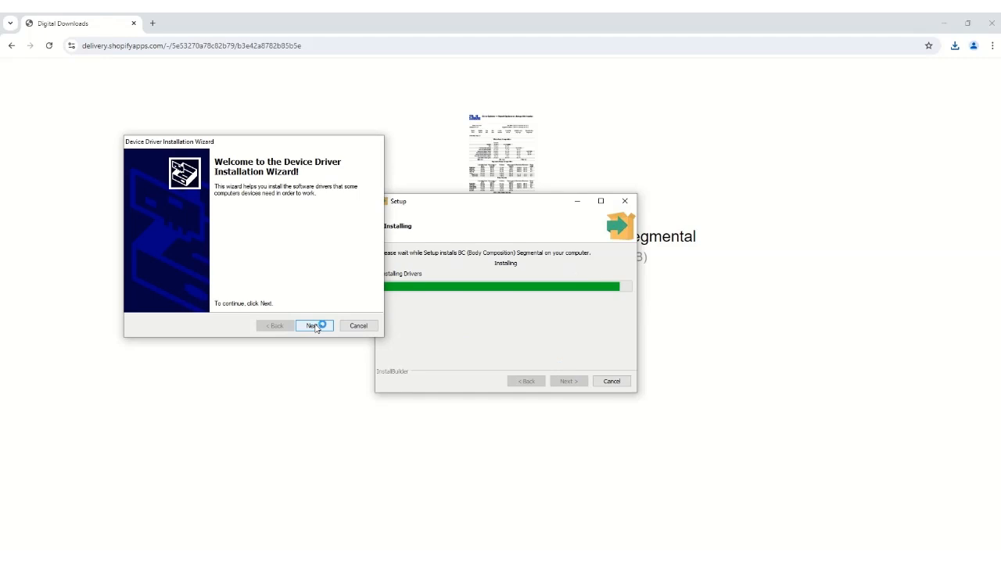
{"action": "left_click", "coordinate": [313, 325]}
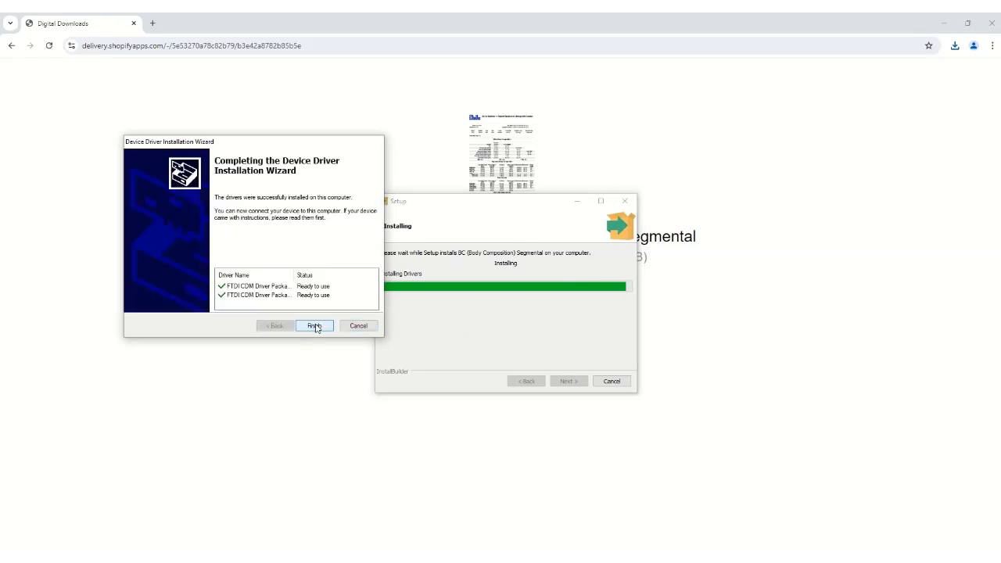
{"action": "left_click", "coordinate": [314, 326]}
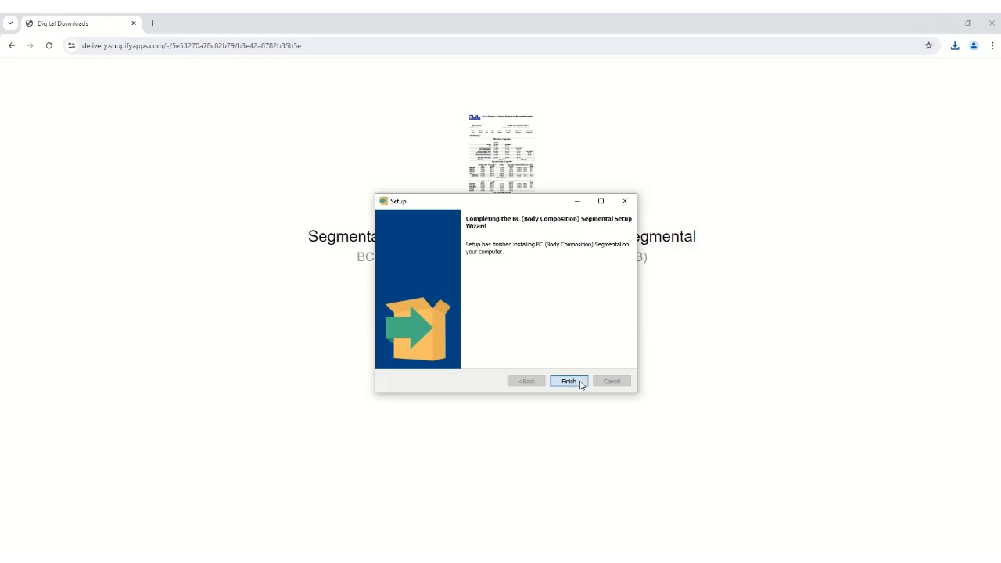
{"action": "left_click", "coordinate": [568, 382]}
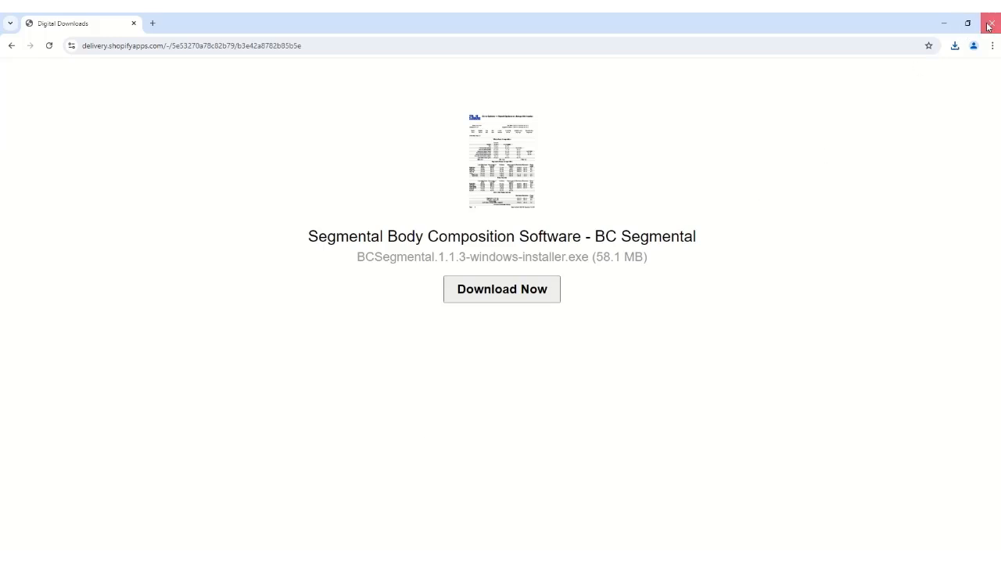
Step: Close Chrome and launch BC Segmental from the desktop, continuing with the 29-day trial
{"action": "left_click", "coordinate": [989, 23]}
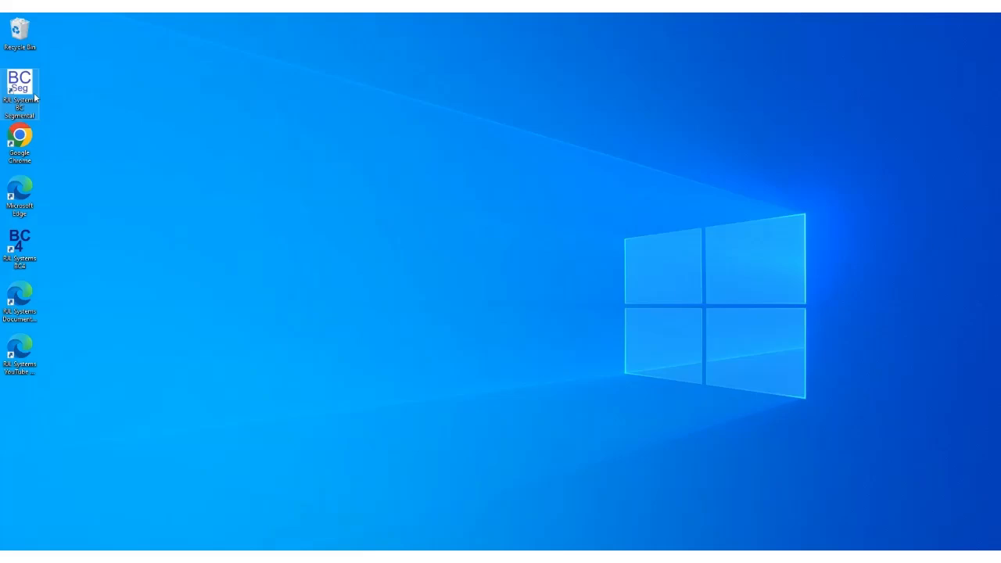
{"action": "double_click", "coordinate": [19, 81]}
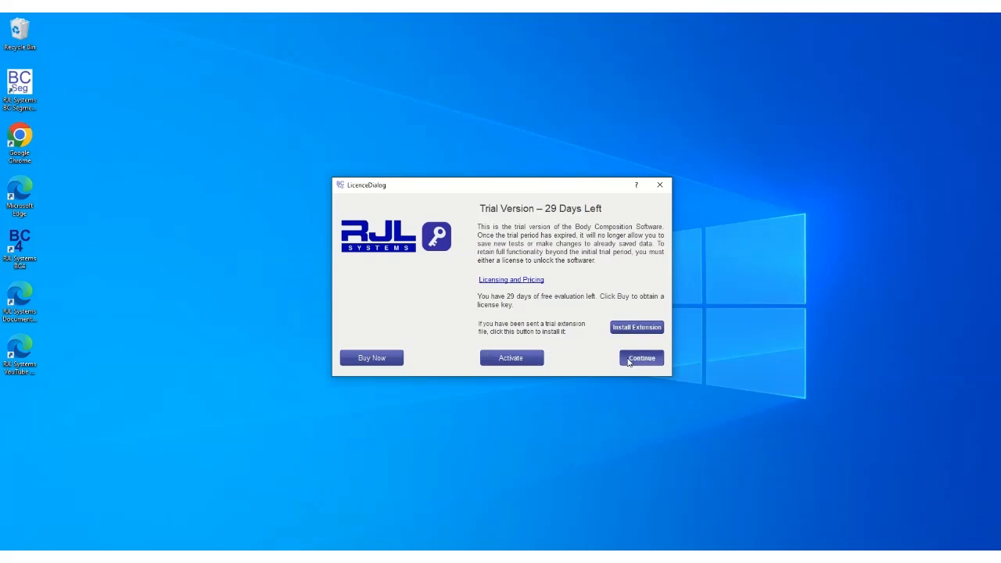
{"action": "left_click", "coordinate": [642, 357]}
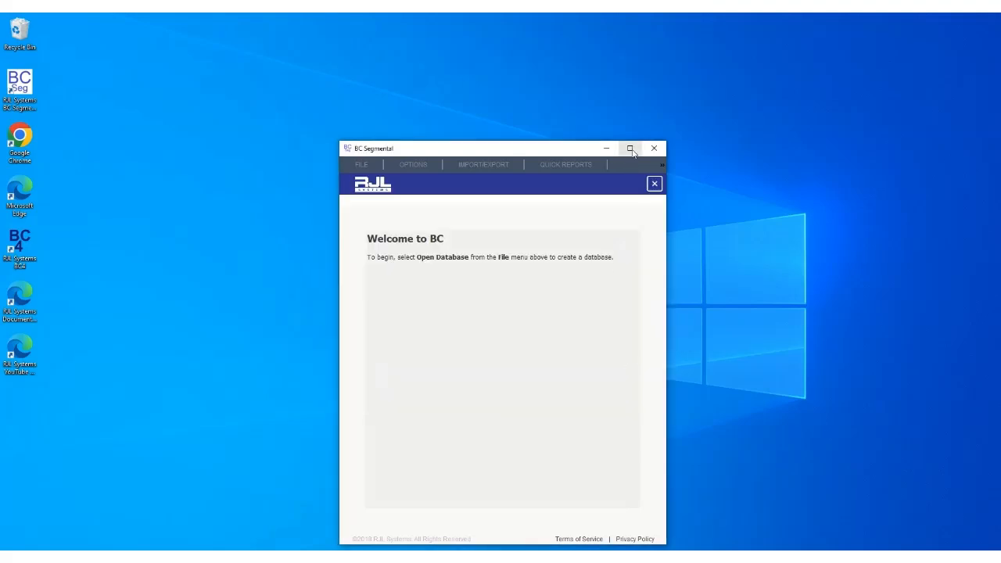
Step: Maximize the BC Segmental window, then exit the program and confirm
{"action": "left_click", "coordinate": [631, 149]}
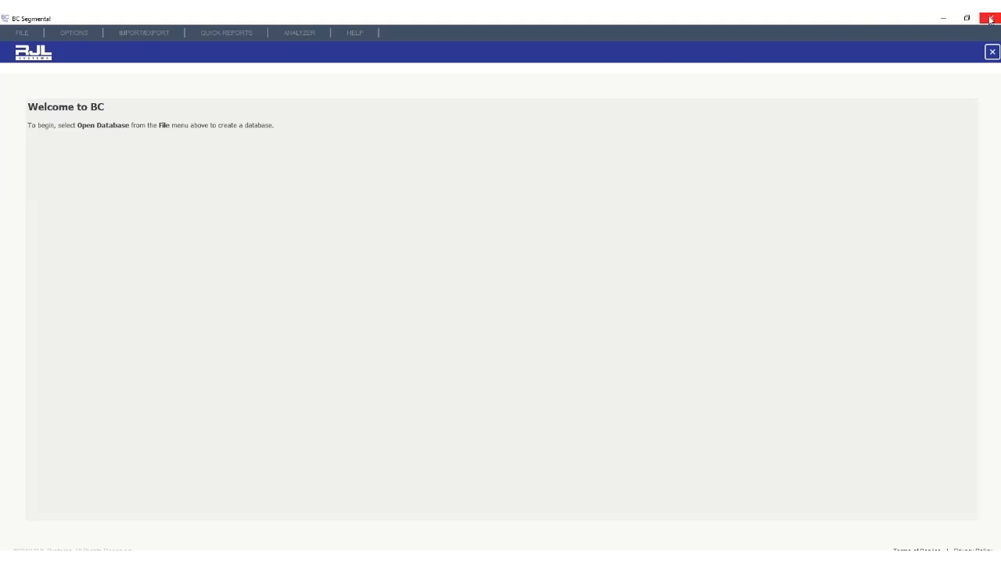
{"action": "left_click", "coordinate": [992, 18]}
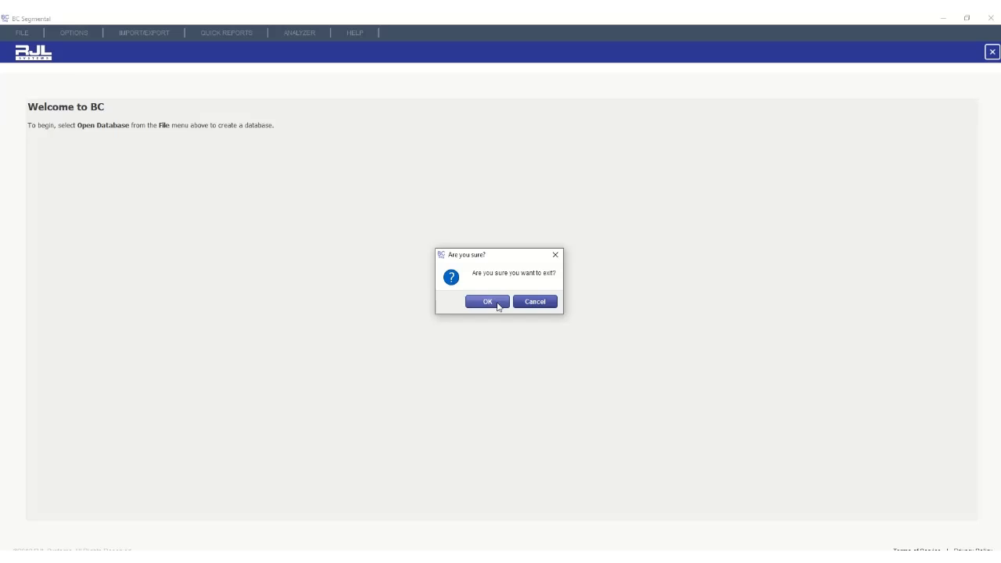
{"action": "left_click", "coordinate": [487, 302]}
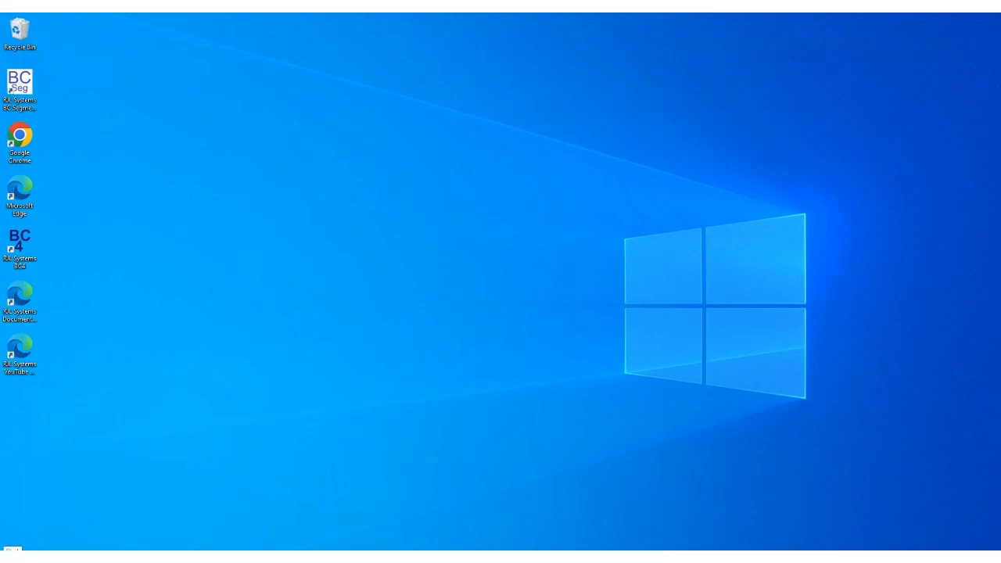
Step: Check the Start menu account options, then launch BC Segmental from its desktop shortcut
{"action": "left_click", "coordinate": [9, 555]}
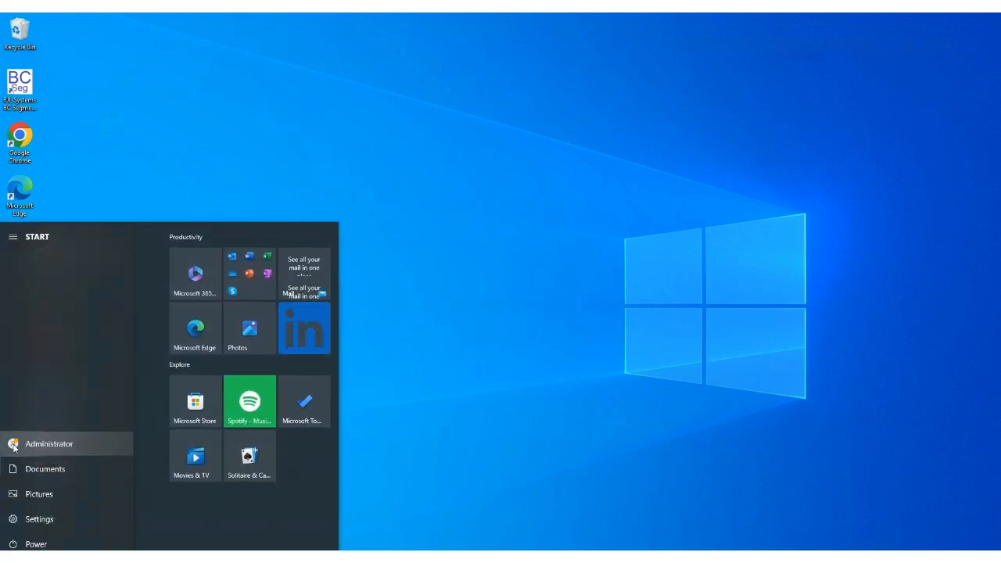
{"action": "left_click", "coordinate": [49, 445]}
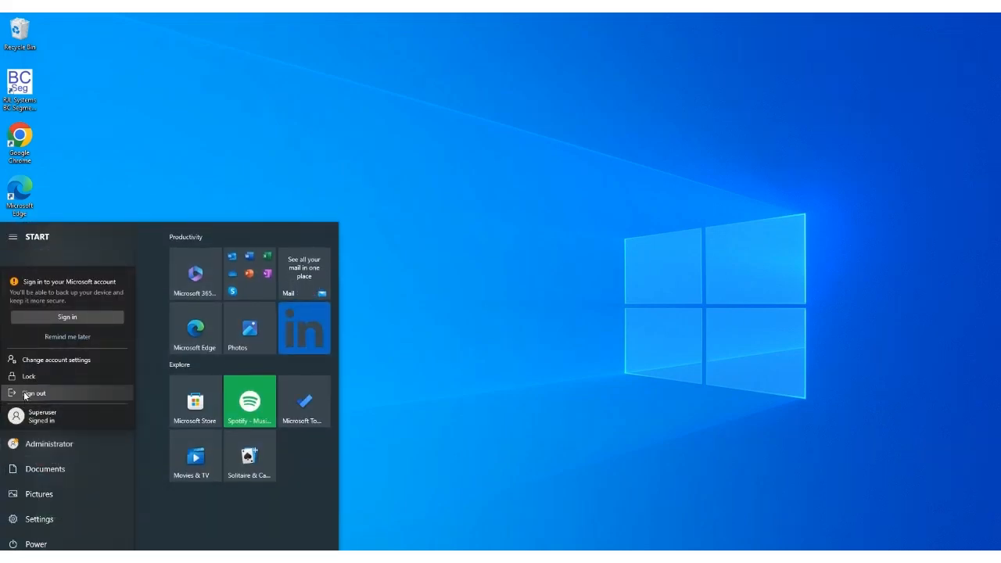
{"action": "left_click", "coordinate": [34, 394]}
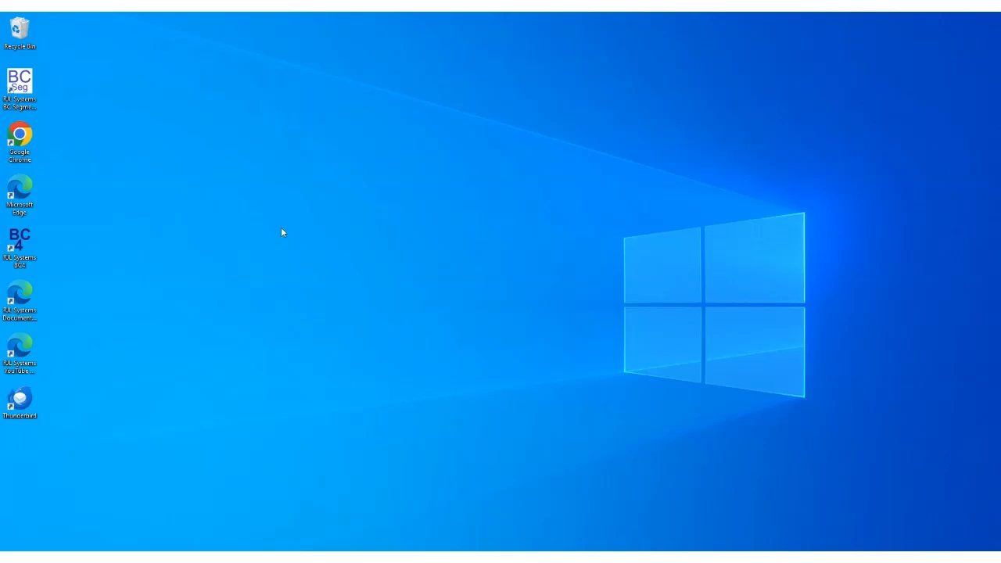
{"action": "left_click", "coordinate": [19, 81]}
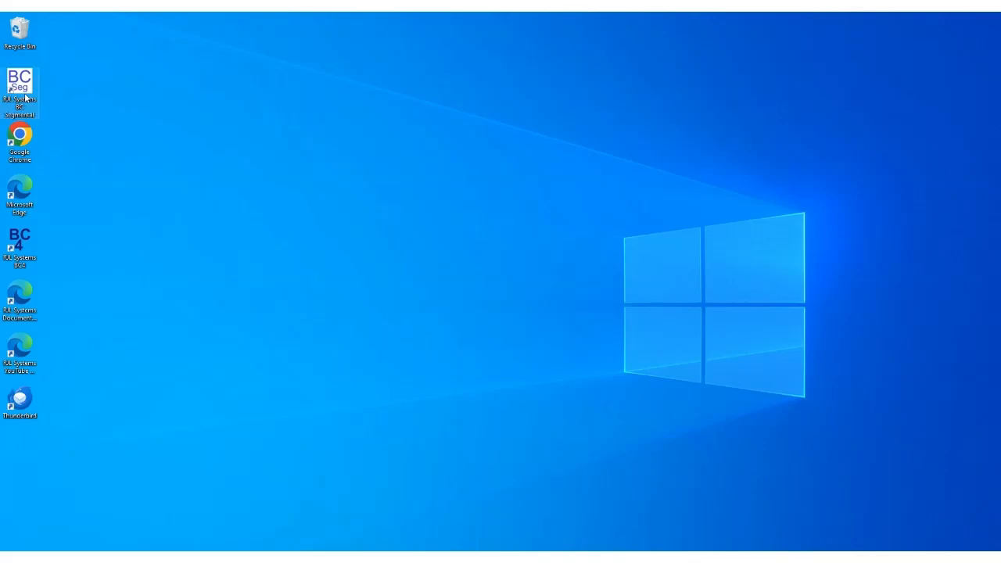
{"action": "double_click", "coordinate": [18, 81]}
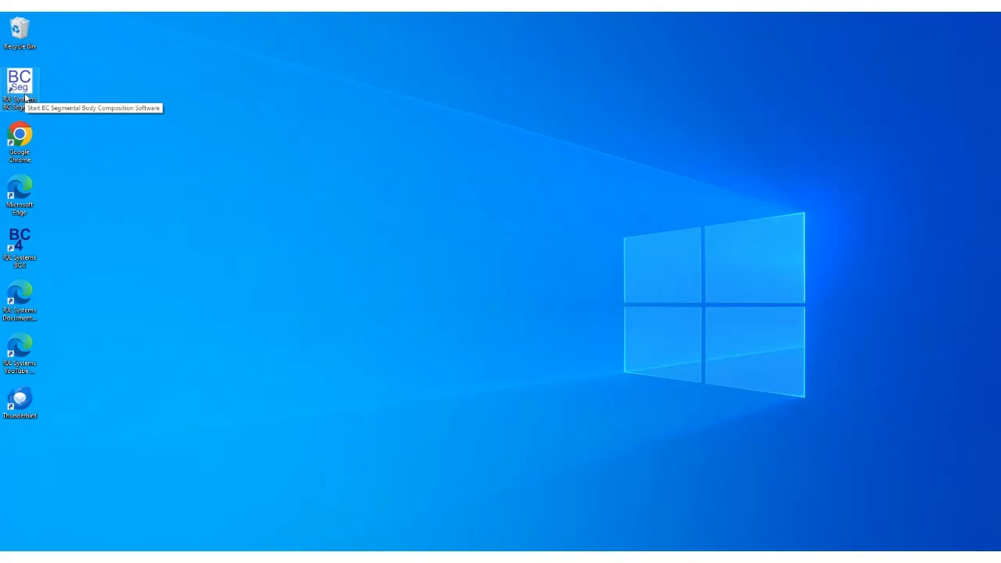
{"action": "mouse_move", "coordinate": [258, 239]}
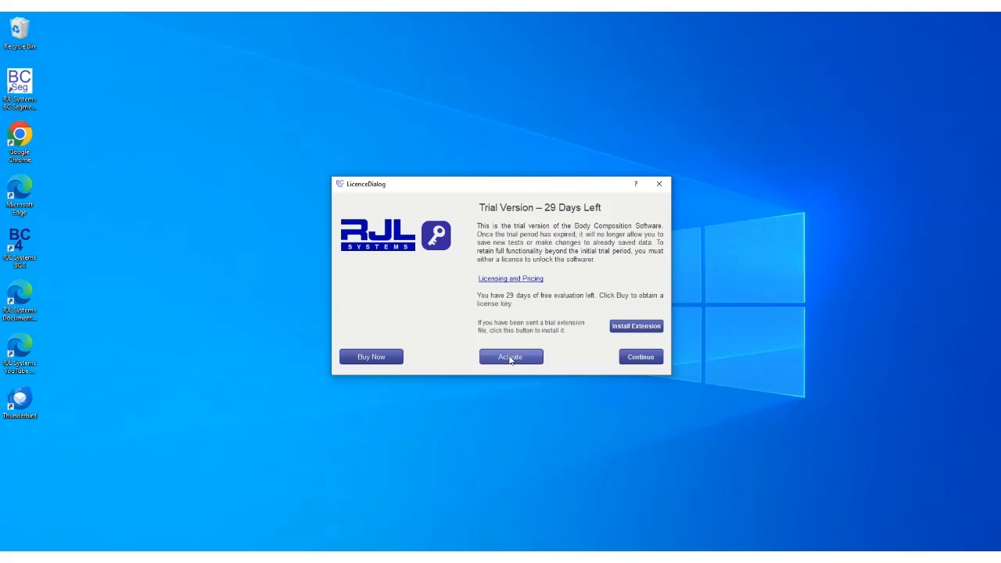
Step: Activate BC Segmental online with the product key, then exit the program
{"action": "left_click", "coordinate": [510, 356]}
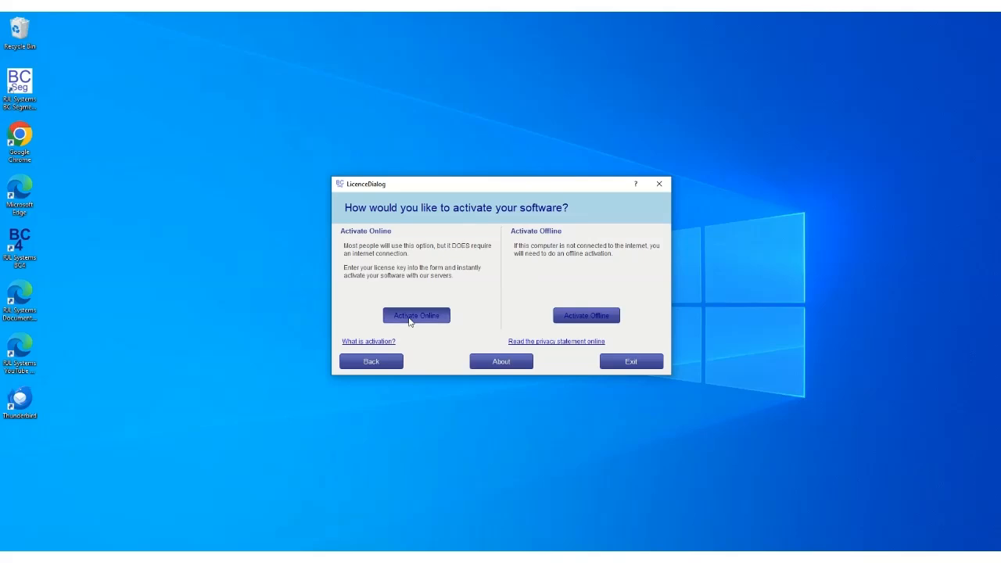
{"action": "left_click", "coordinate": [416, 316]}
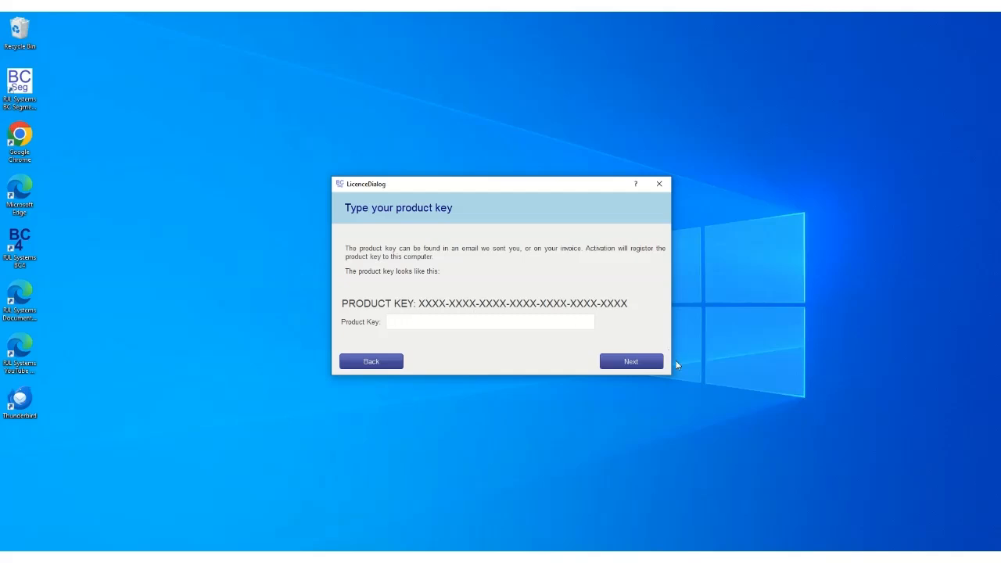
{"action": "mouse_move", "coordinate": [632, 362]}
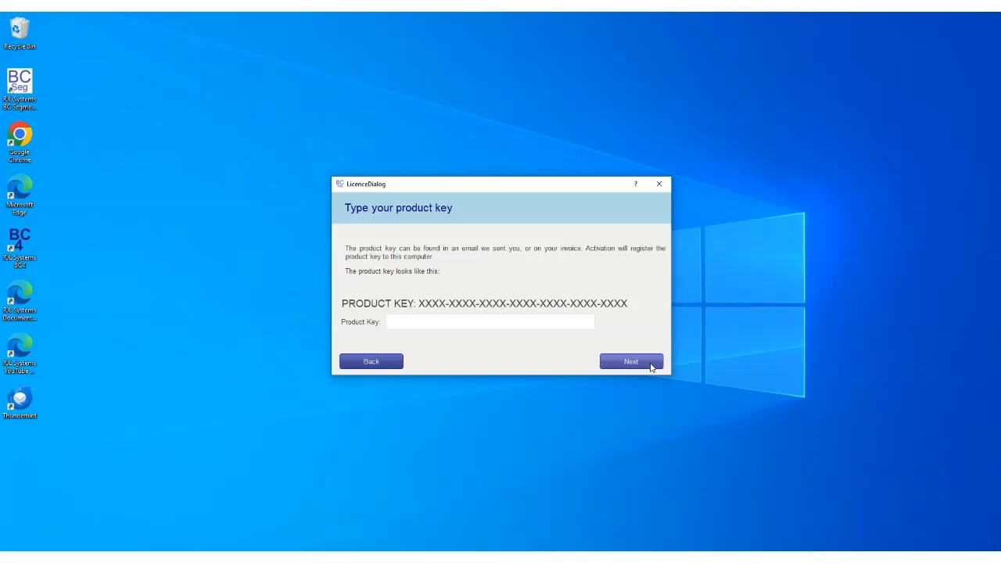
{"action": "mouse_move", "coordinate": [535, 180]}
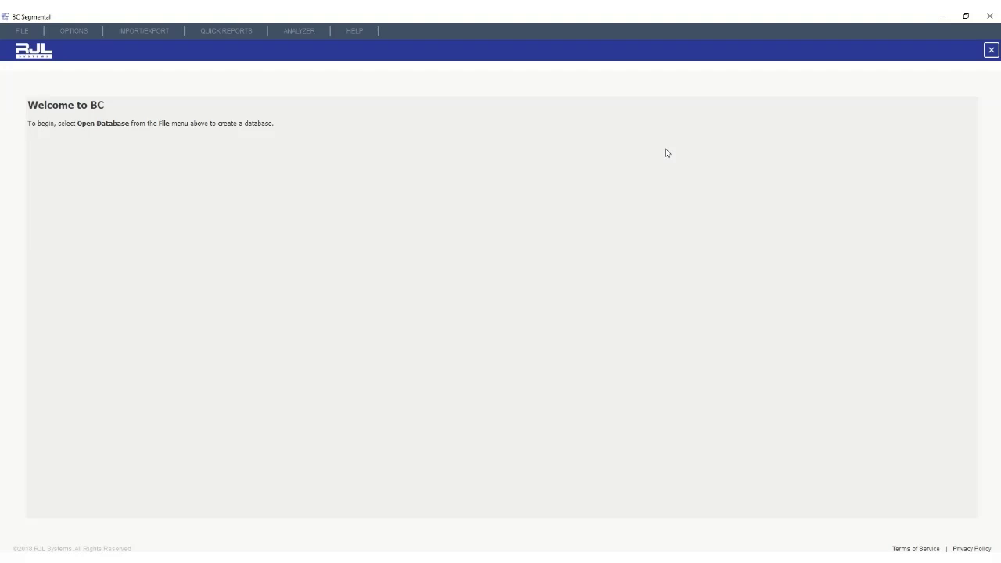
{"action": "mouse_move", "coordinate": [735, 125]}
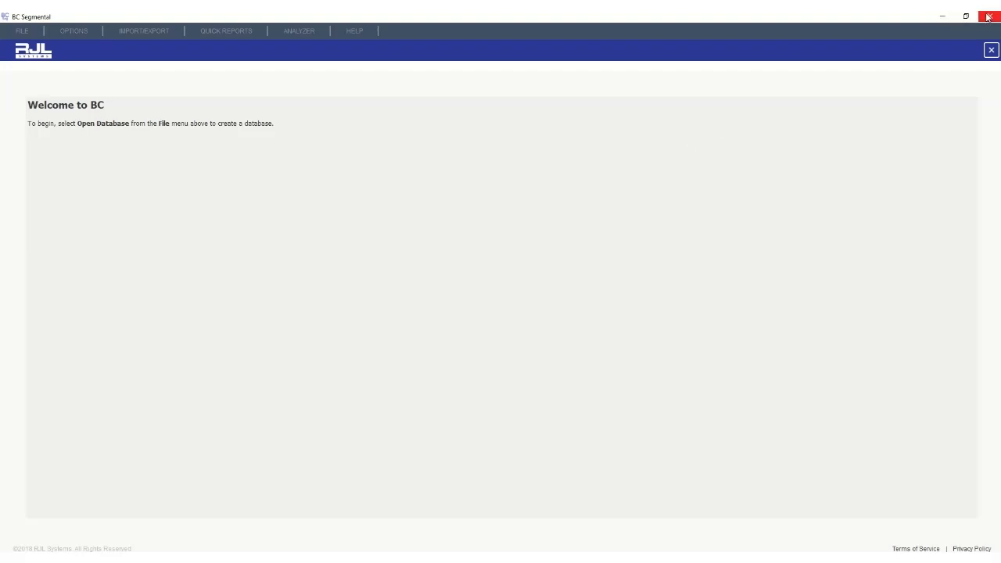
{"action": "left_click", "coordinate": [990, 16]}
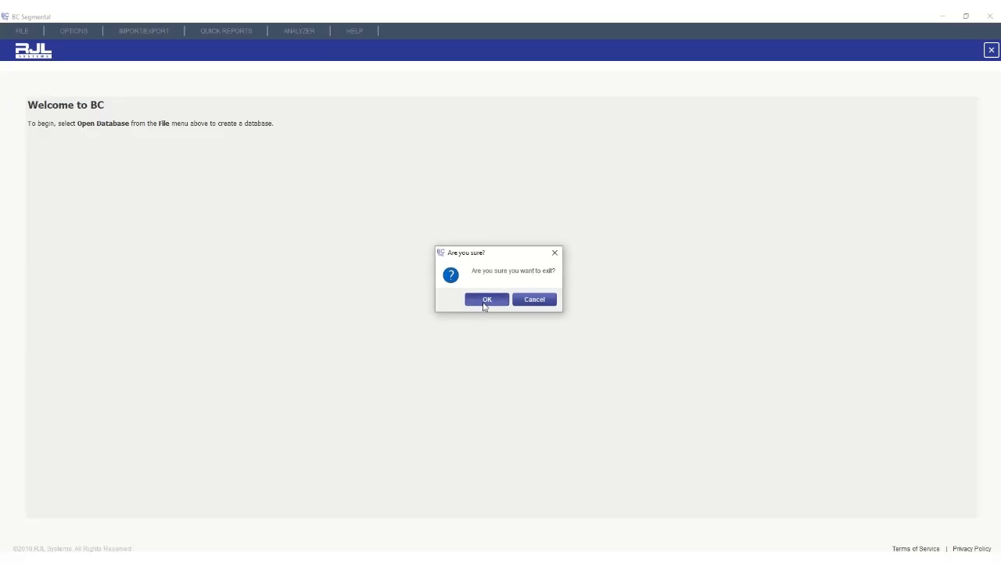
{"action": "left_click", "coordinate": [487, 300]}
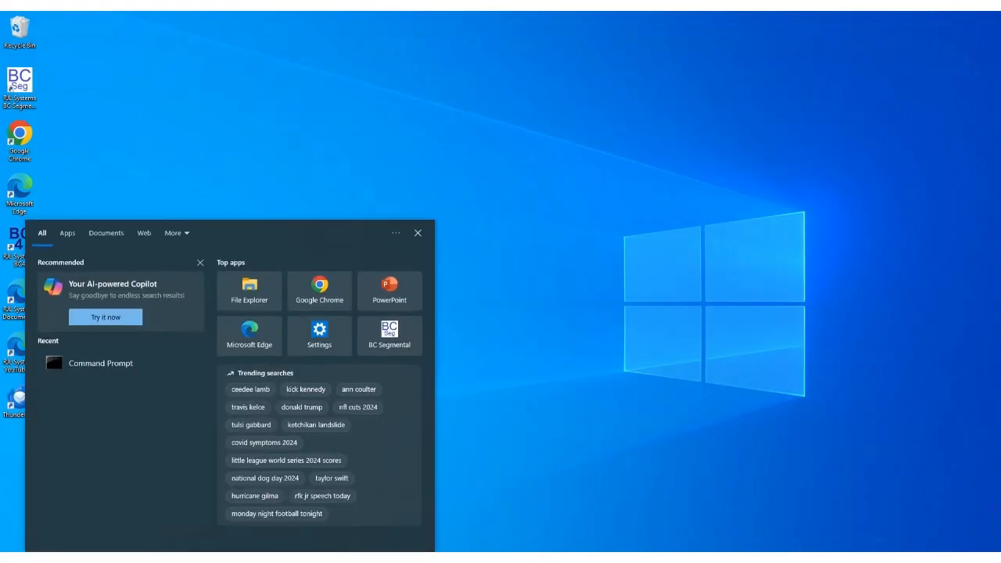
Step: Search 'comm' and run Command Prompt as administrator
{"action": "type", "text": "comm"}
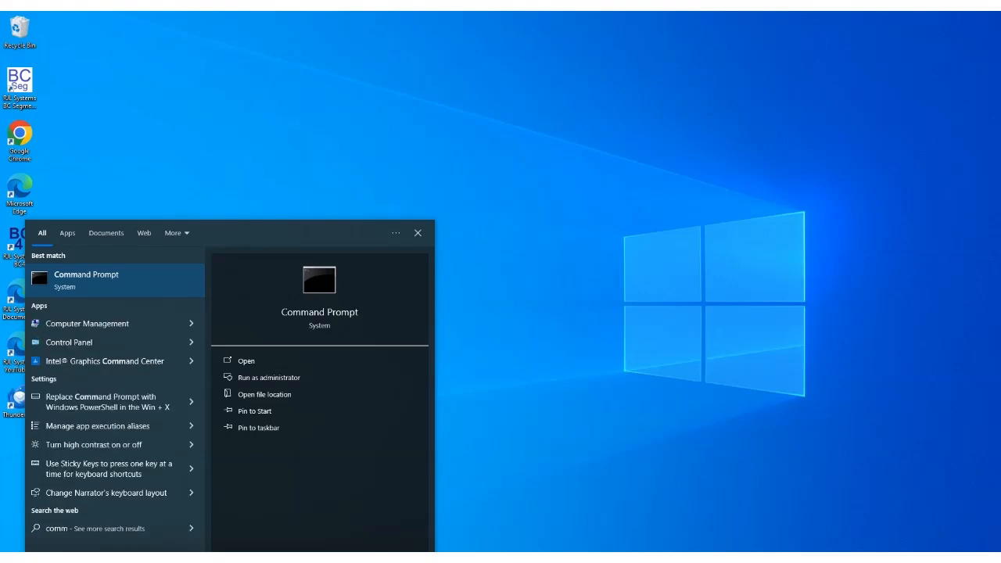
{"action": "mouse_move", "coordinate": [91, 299]}
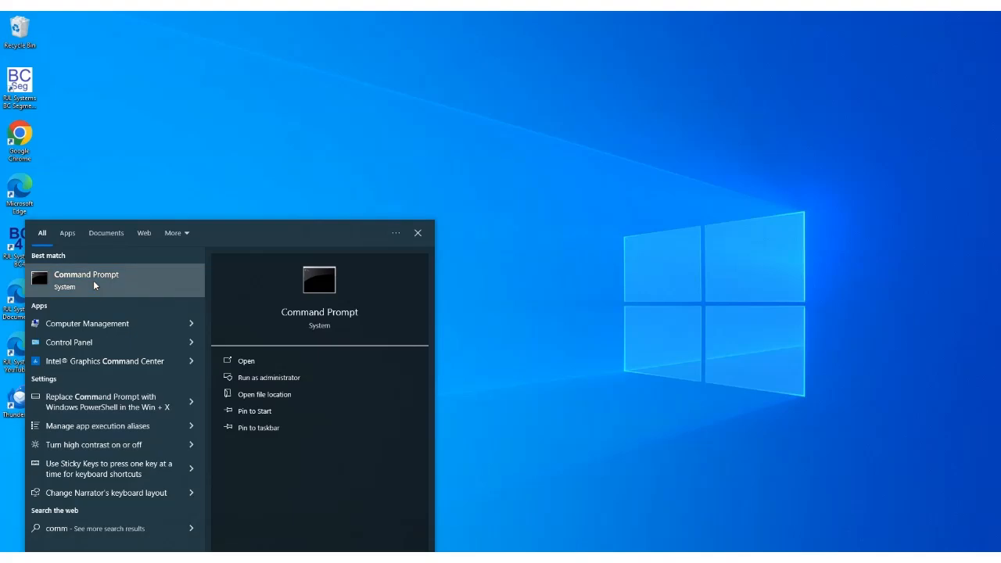
{"action": "right_click", "coordinate": [86, 278]}
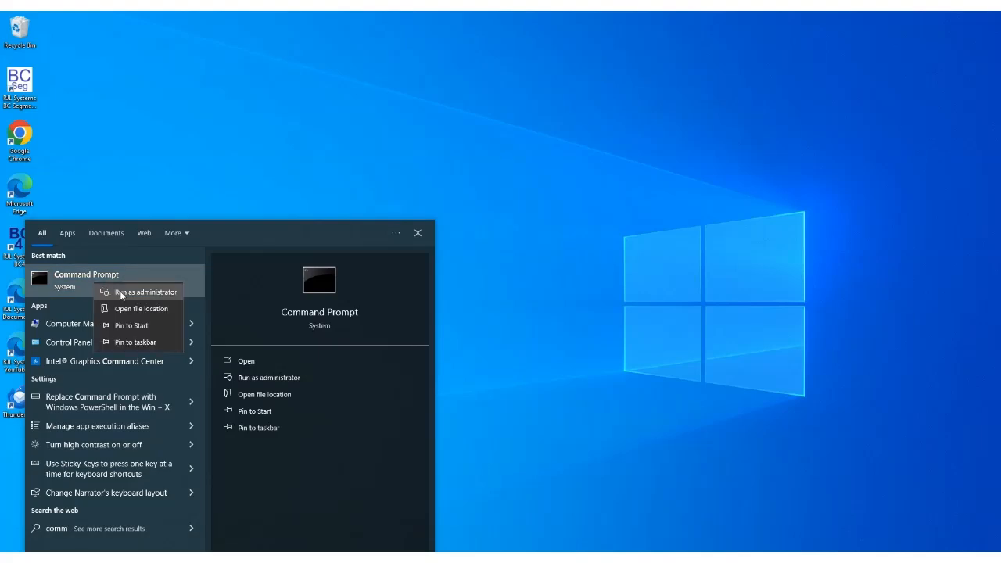
{"action": "left_click", "coordinate": [144, 293]}
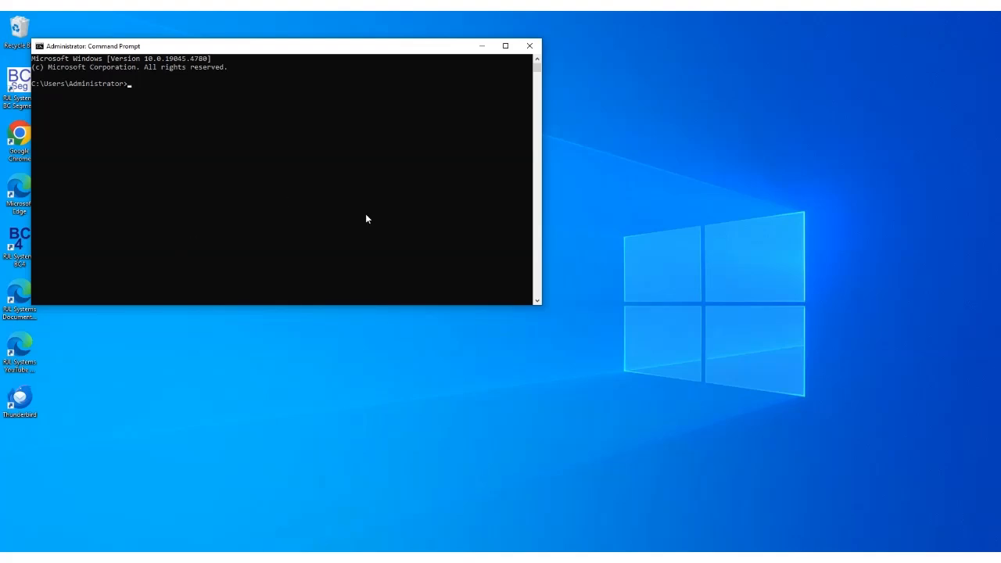
Step: Enter 'net user administrator /active:no' at the elevated prompt, not yet run
{"action": "type", "text": "net"}
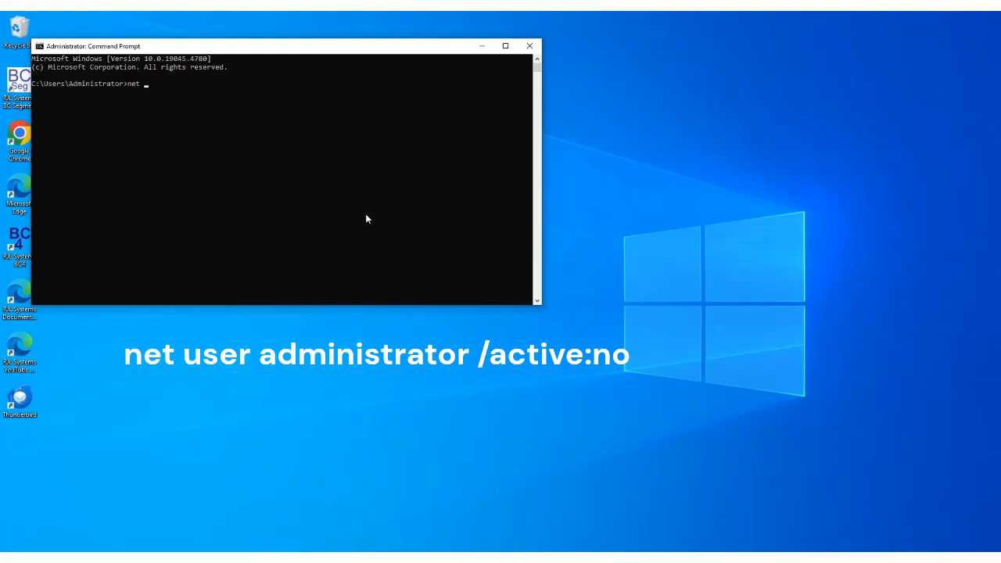
{"action": "type", "text": "user"}
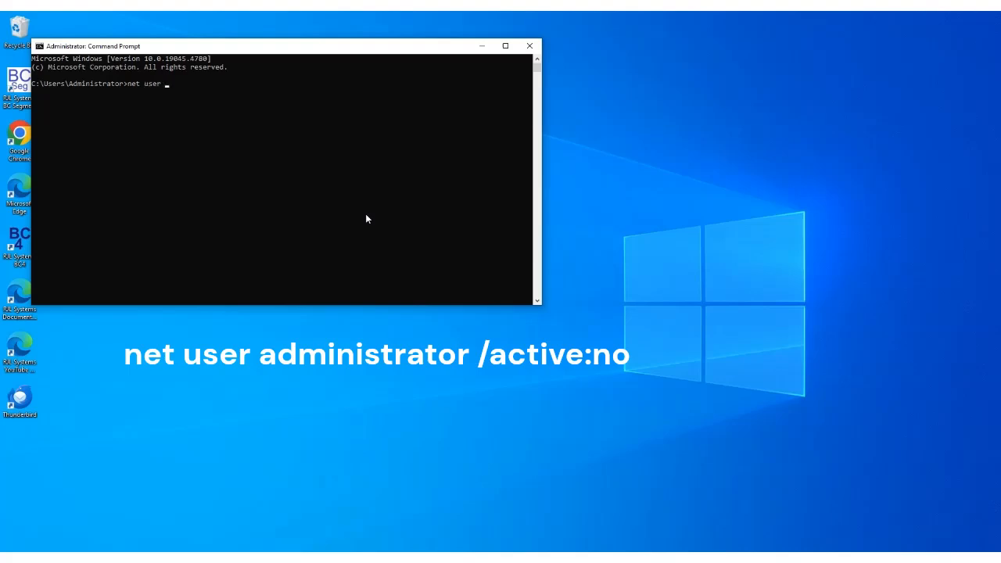
{"action": "type", "text": "admi"}
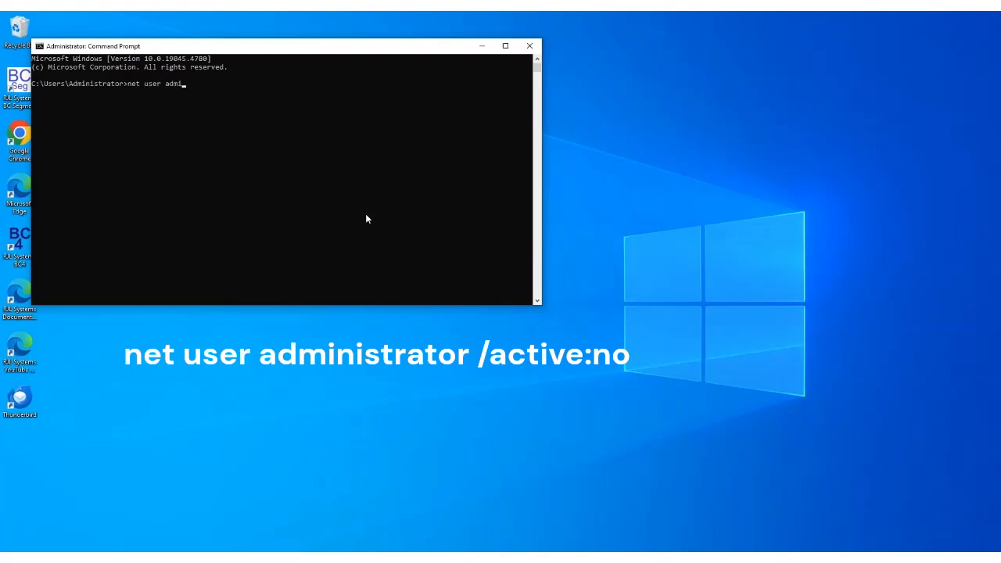
{"action": "type", "text": "nistrator"}
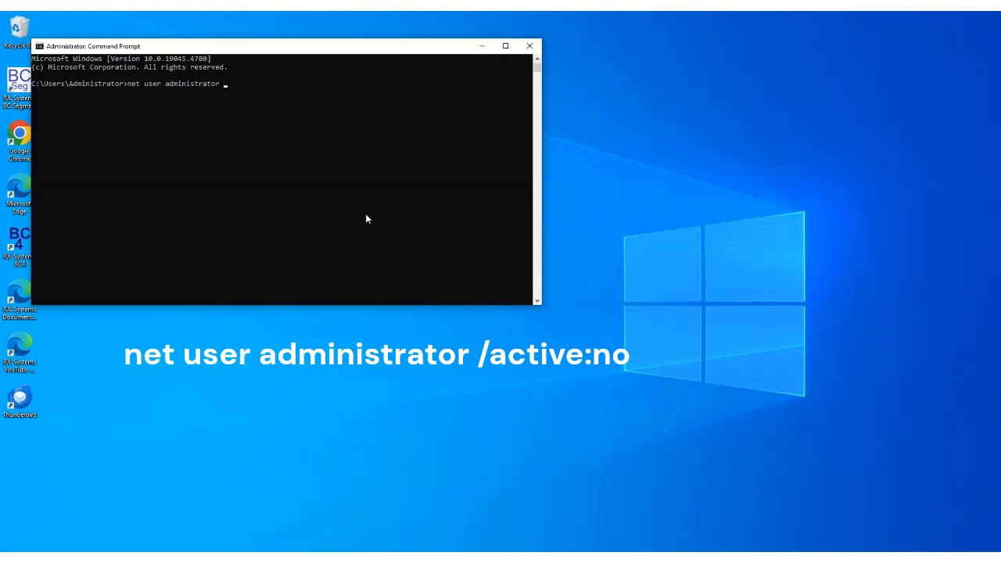
{"action": "type", "text": "/acti"}
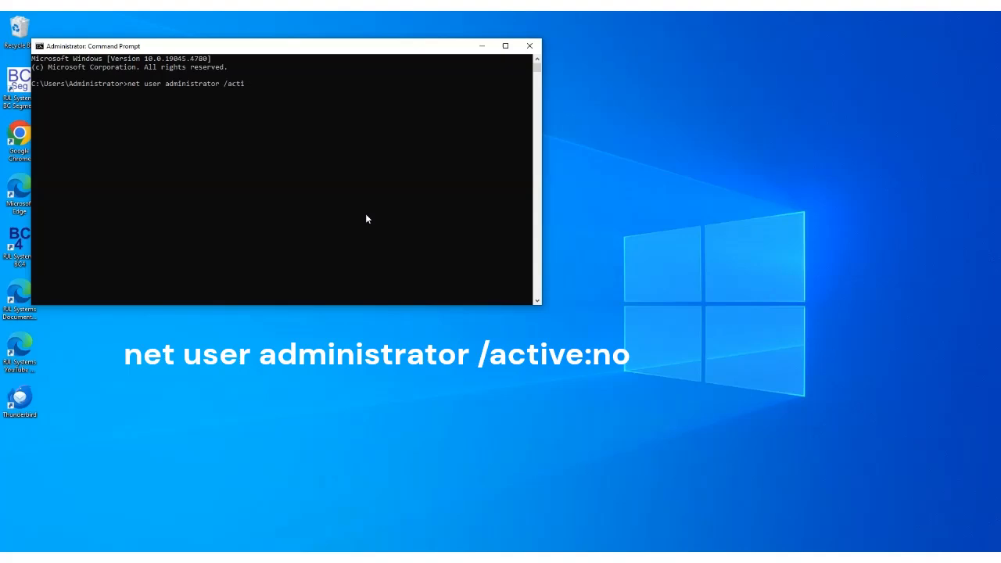
{"action": "type", "text": "ve:no"}
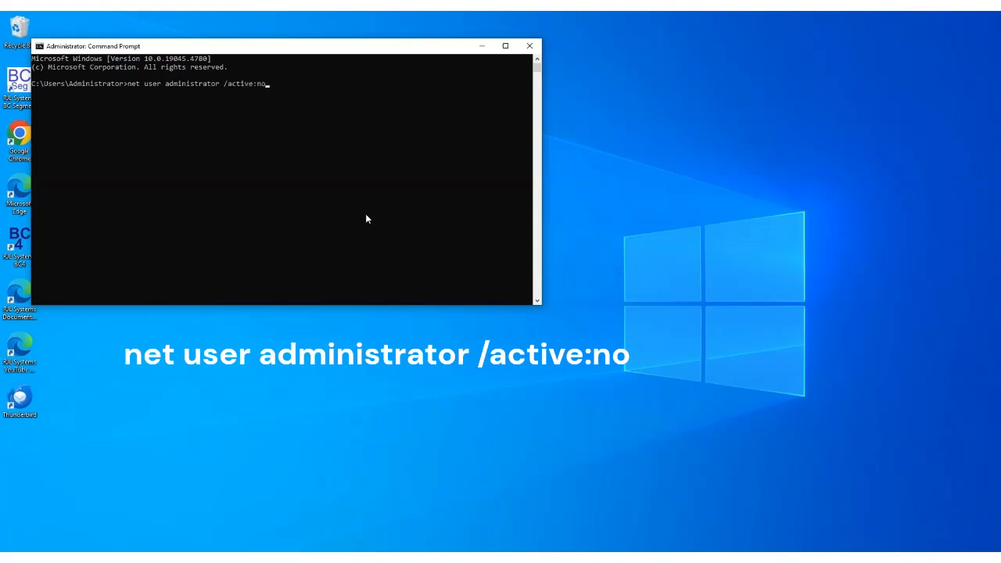